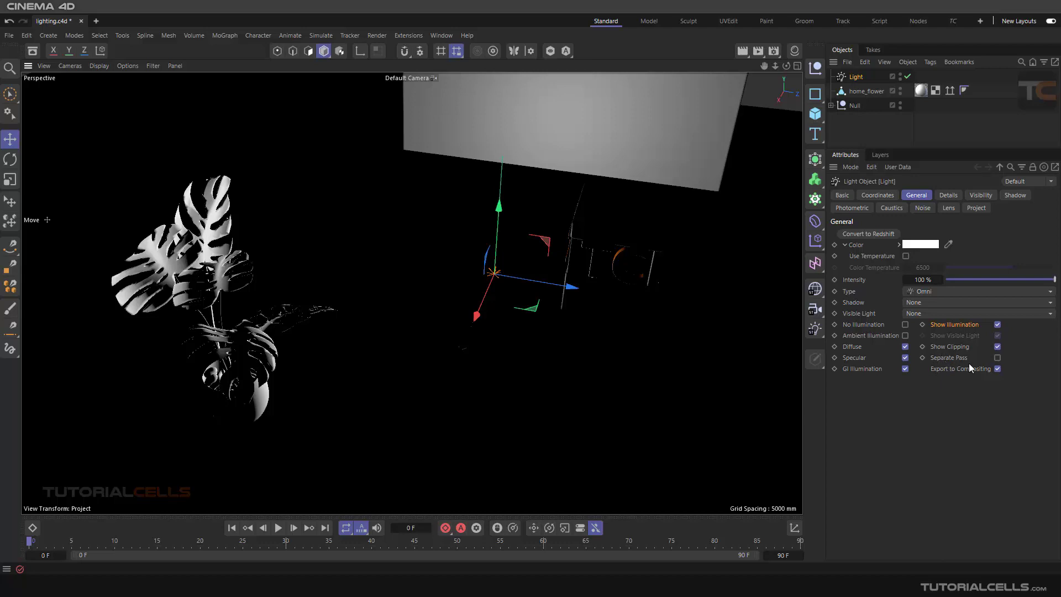
Enable Separate Pass on the omni light's General tab
left_click(997, 358)
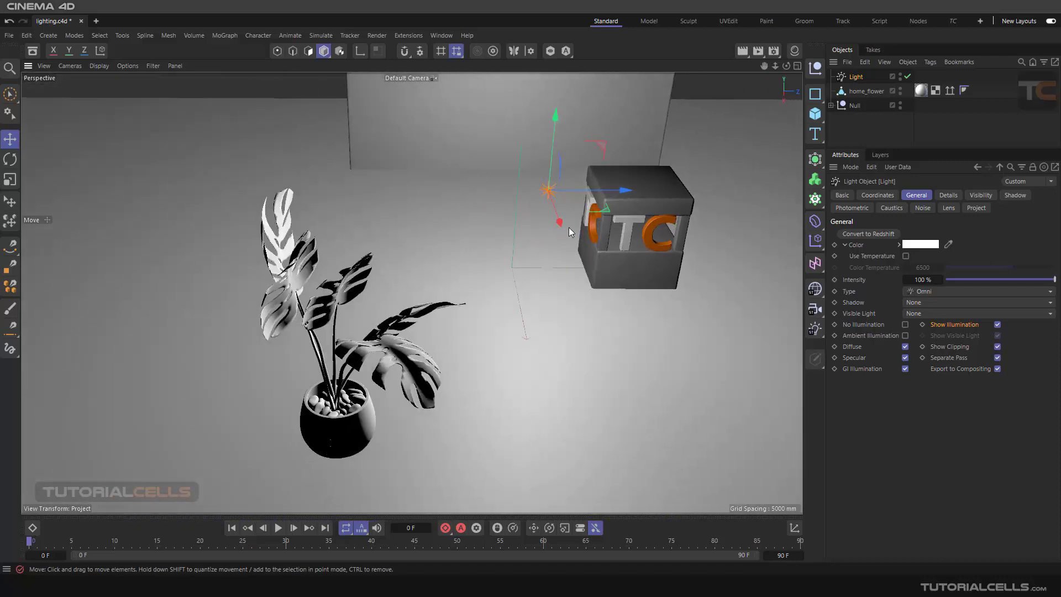
Set the omni light's Shadow type to Raytraced (Hard)
left_click(977, 302)
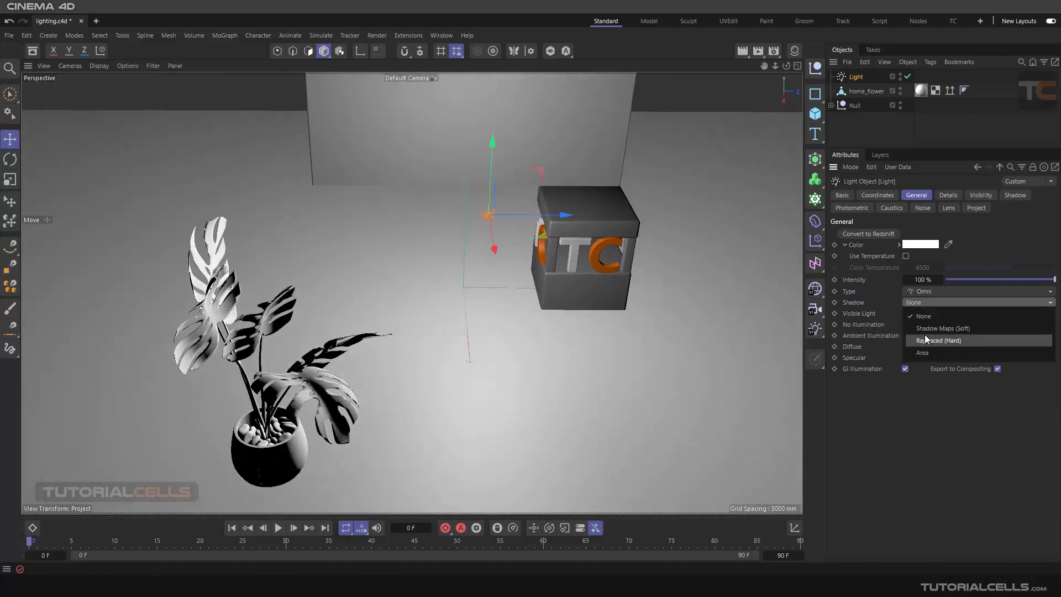
left_click(938, 340)
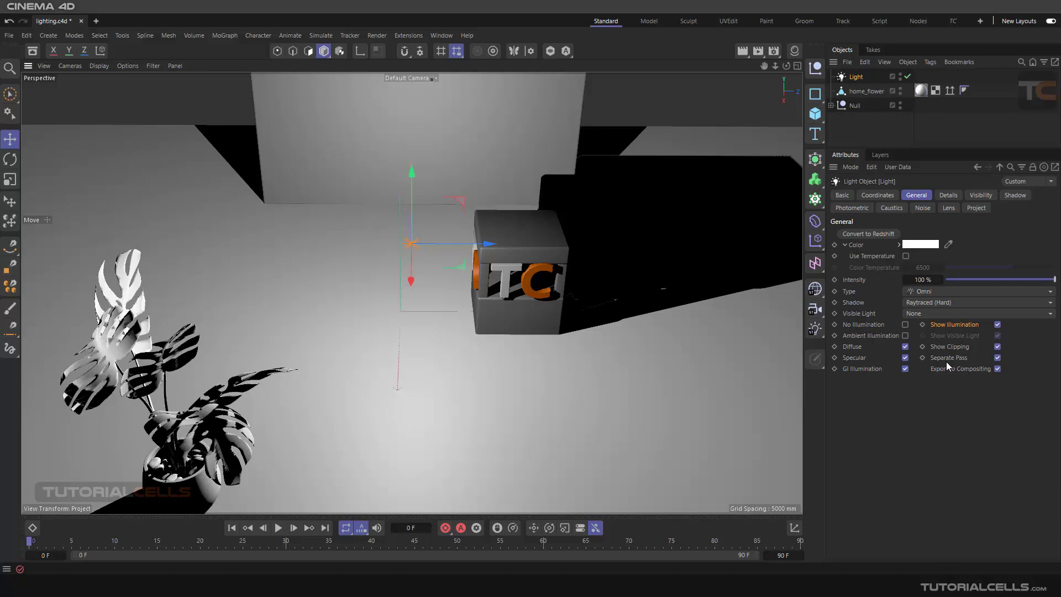
mouse_move(946, 362)
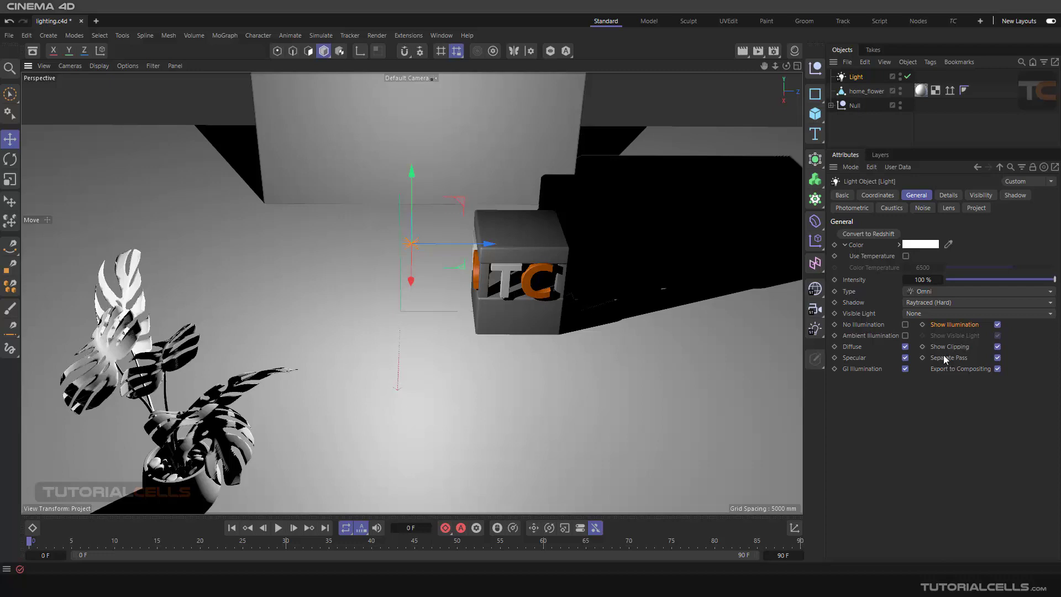
mouse_move(955, 365)
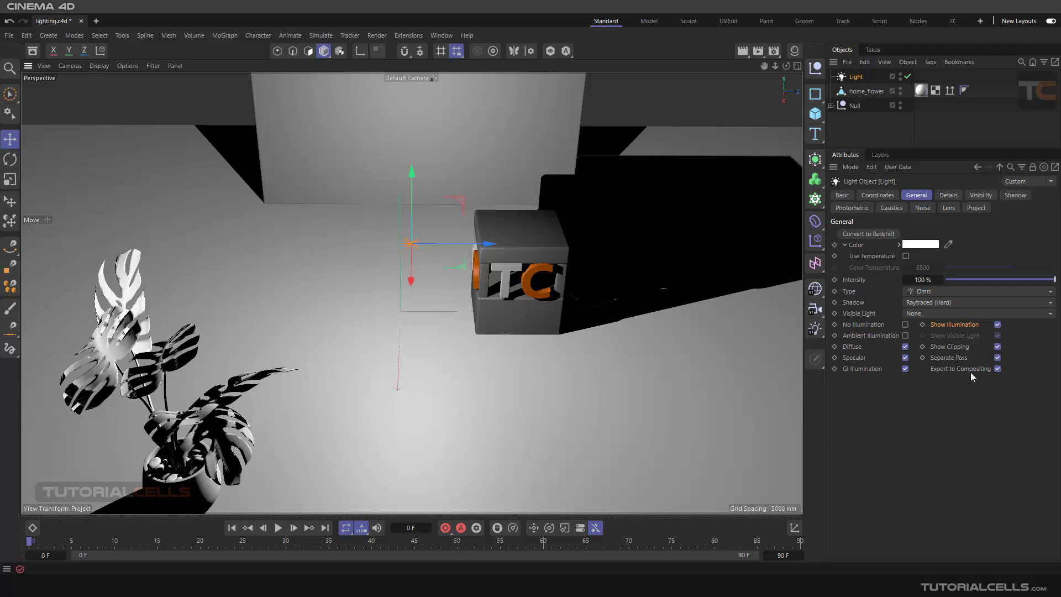
mouse_move(954, 364)
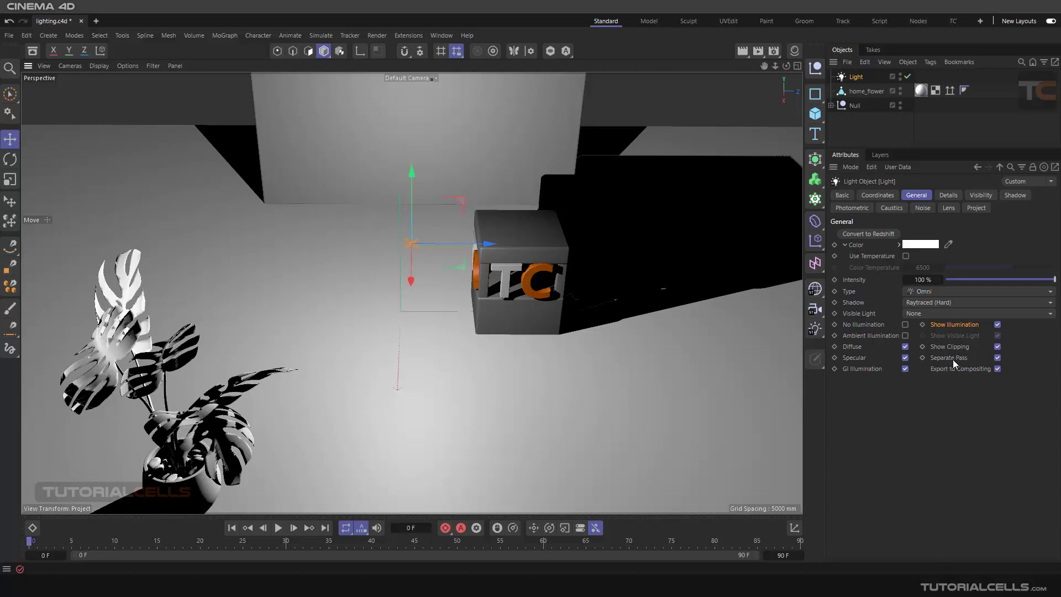
mouse_move(958, 362)
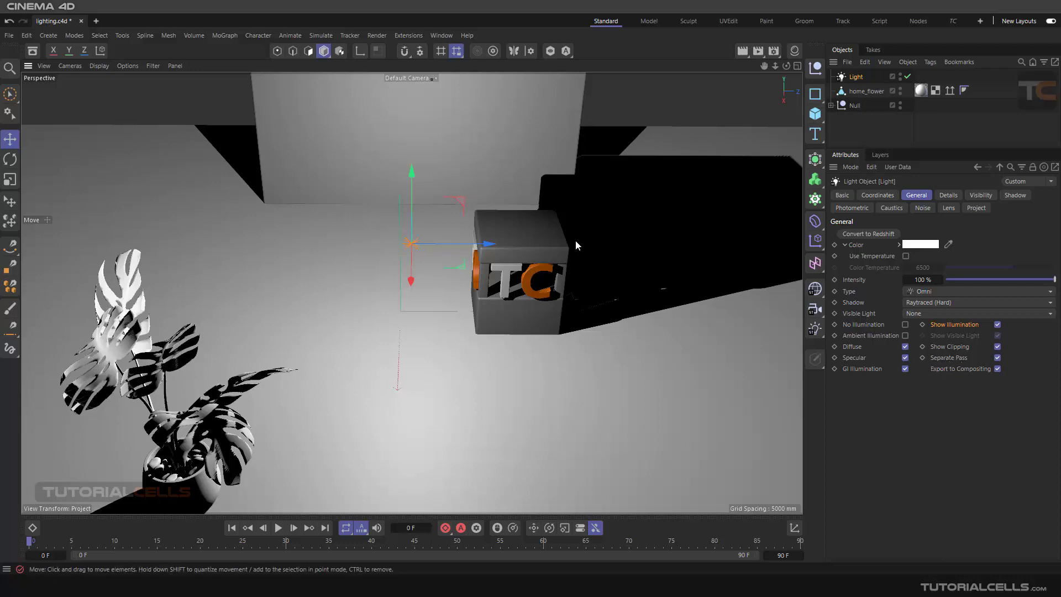
mouse_move(684, 86)
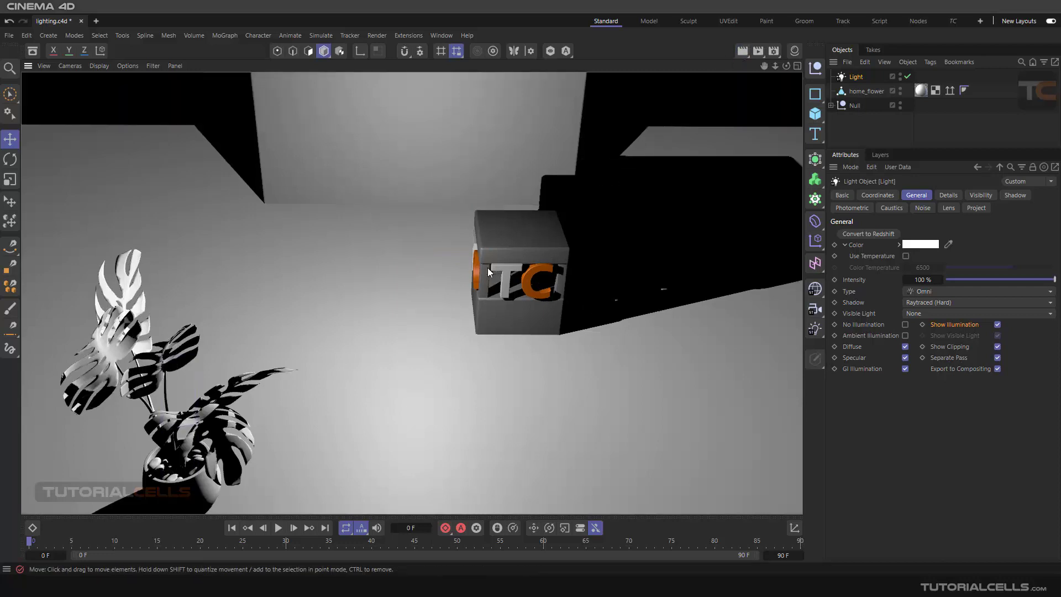
mouse_move(569, 472)
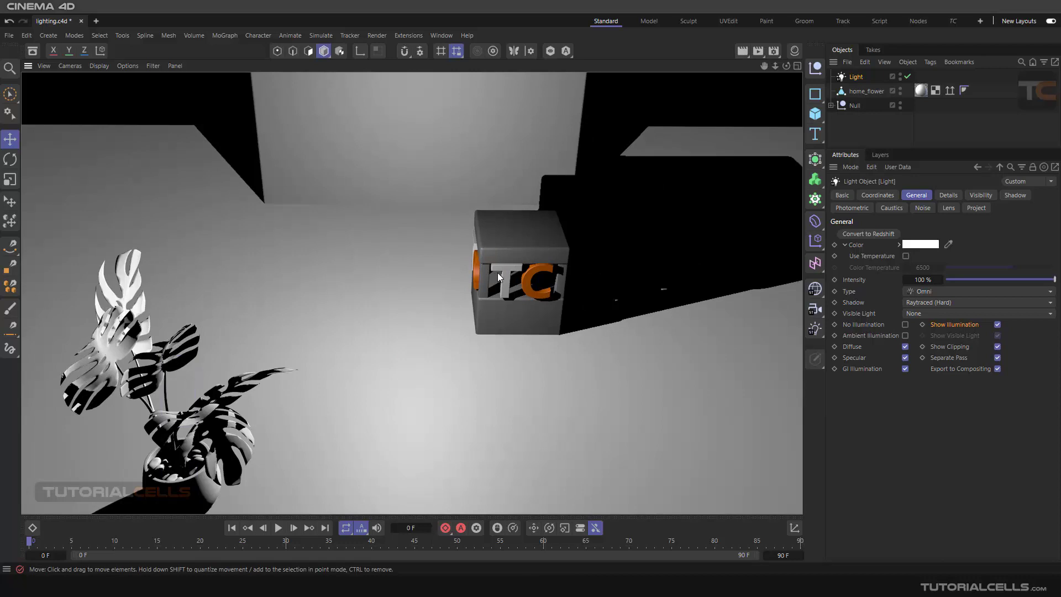
mouse_move(481, 253)
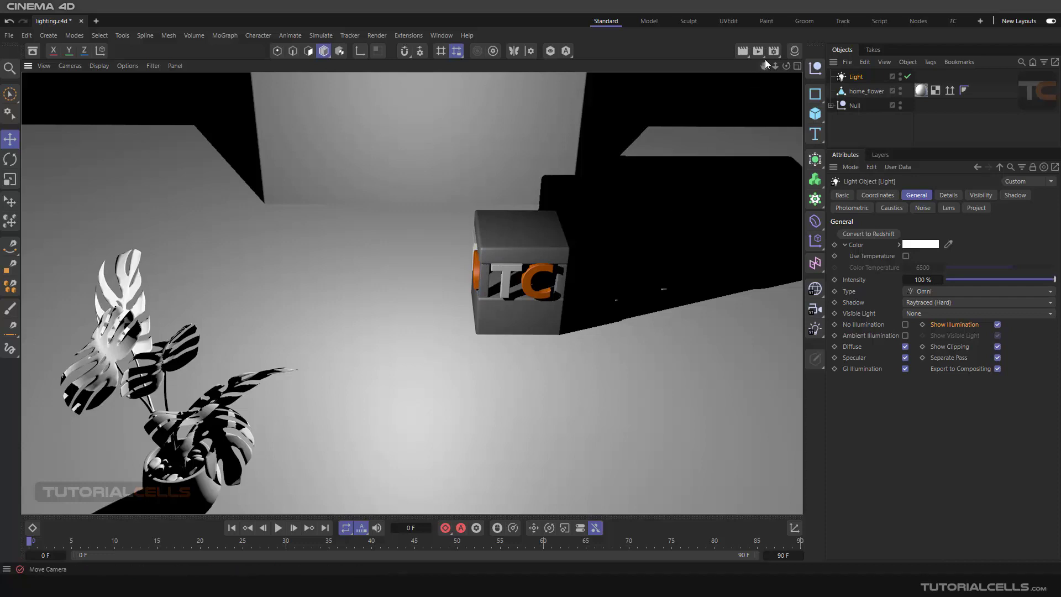
In Render Settings Multi-Pass, add Ambient, Specular and Diffuse passes
left_click(772, 51)
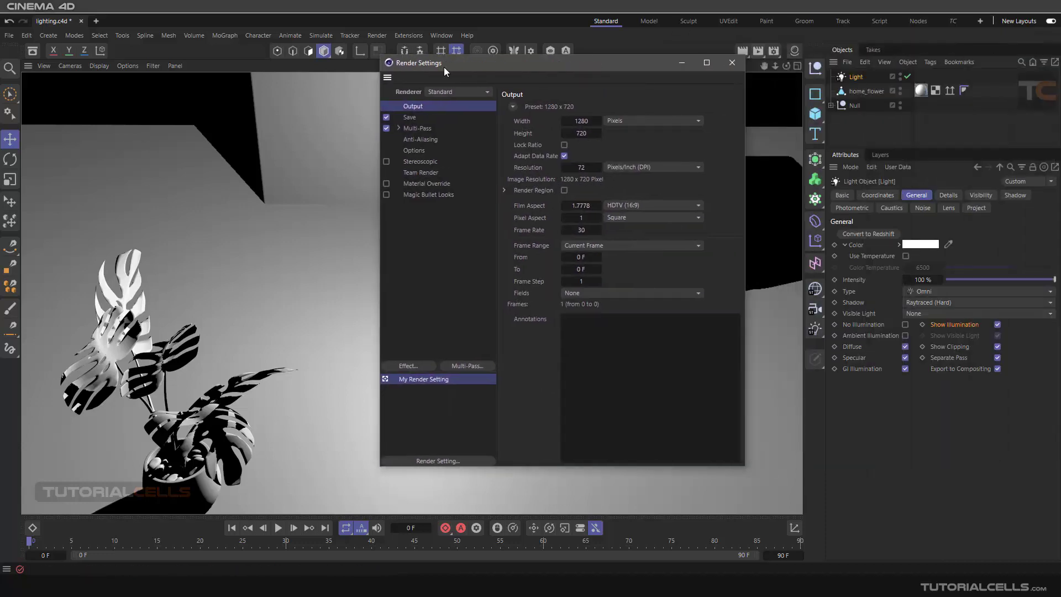
left_click_drag(416, 63, 389, 62)
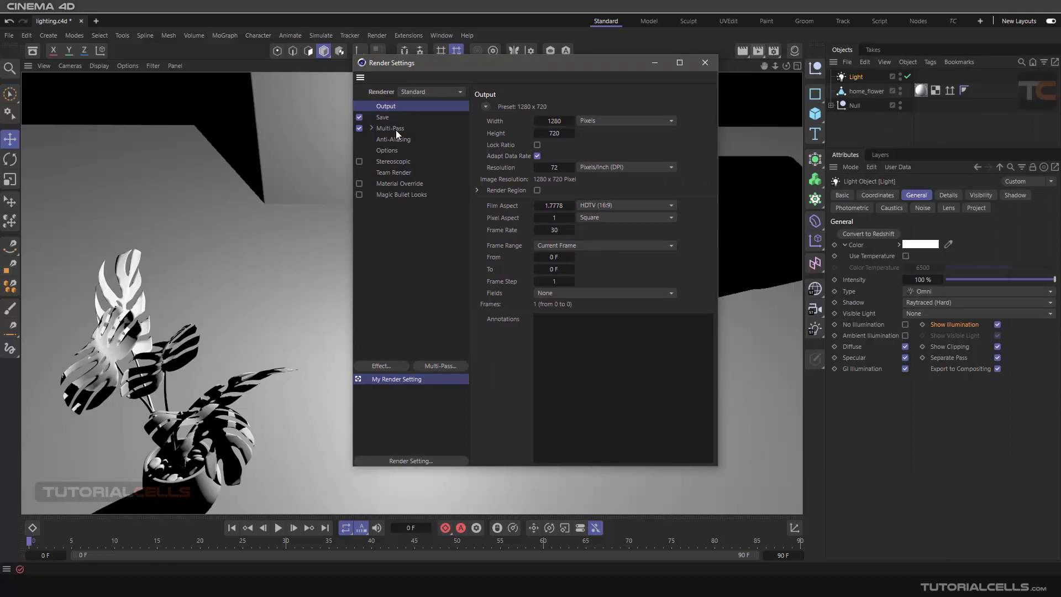
left_click(390, 128)
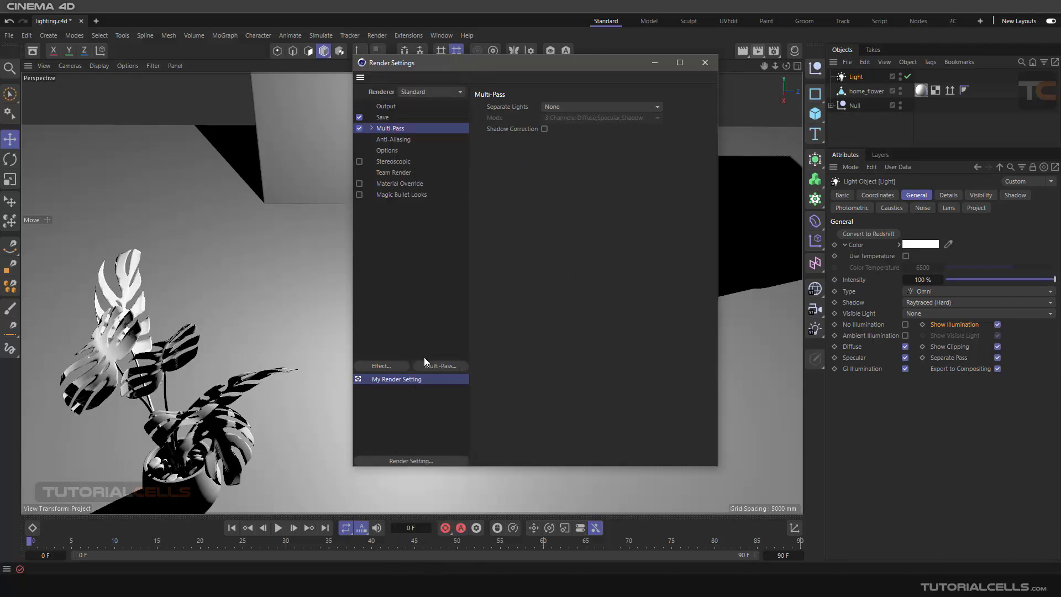
left_click(438, 366)
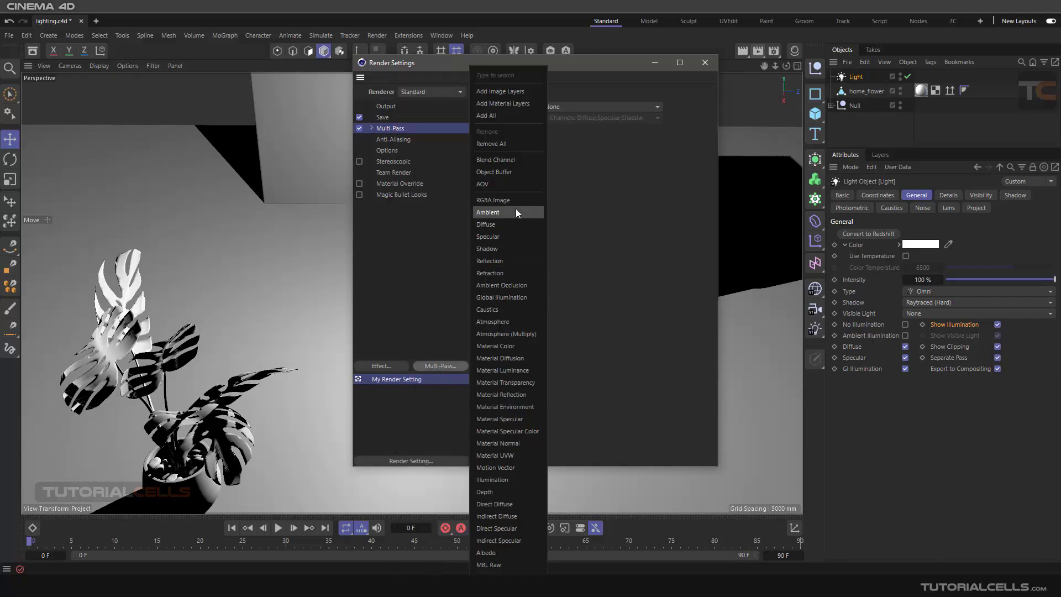
mouse_move(507, 224)
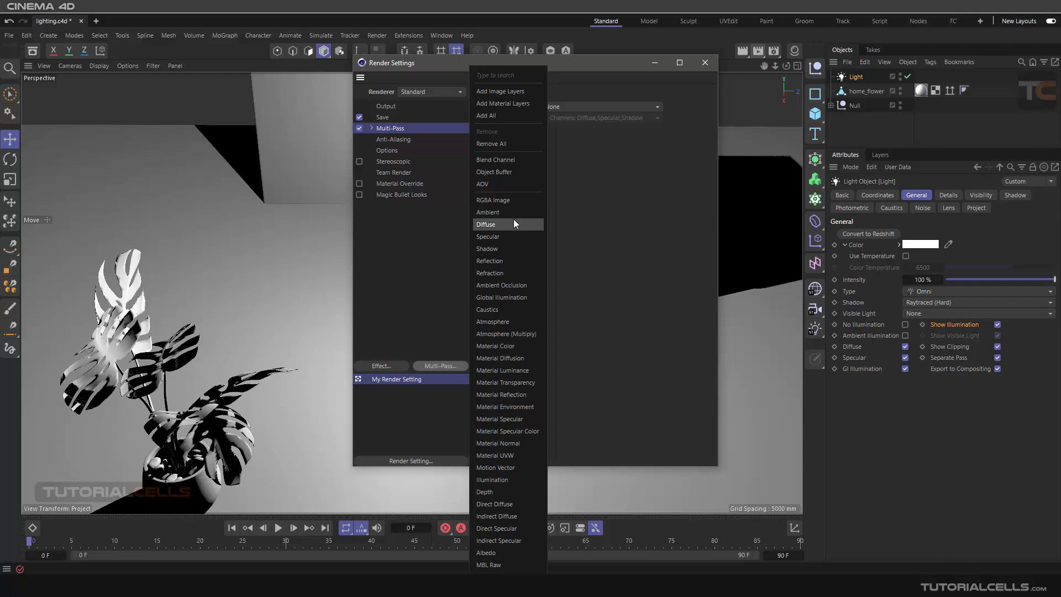
left_click(488, 211)
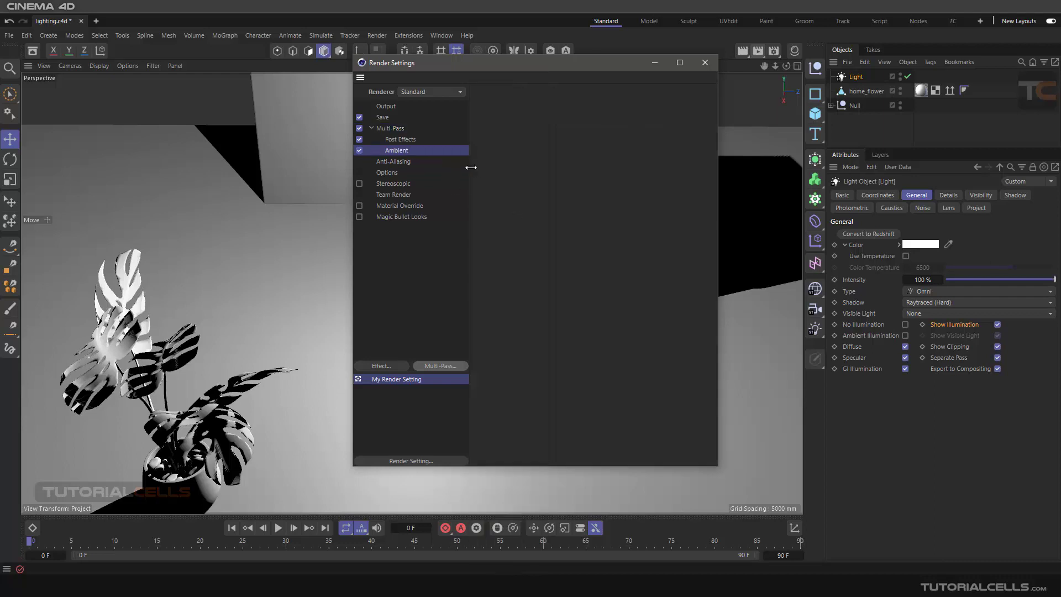
mouse_move(440, 364)
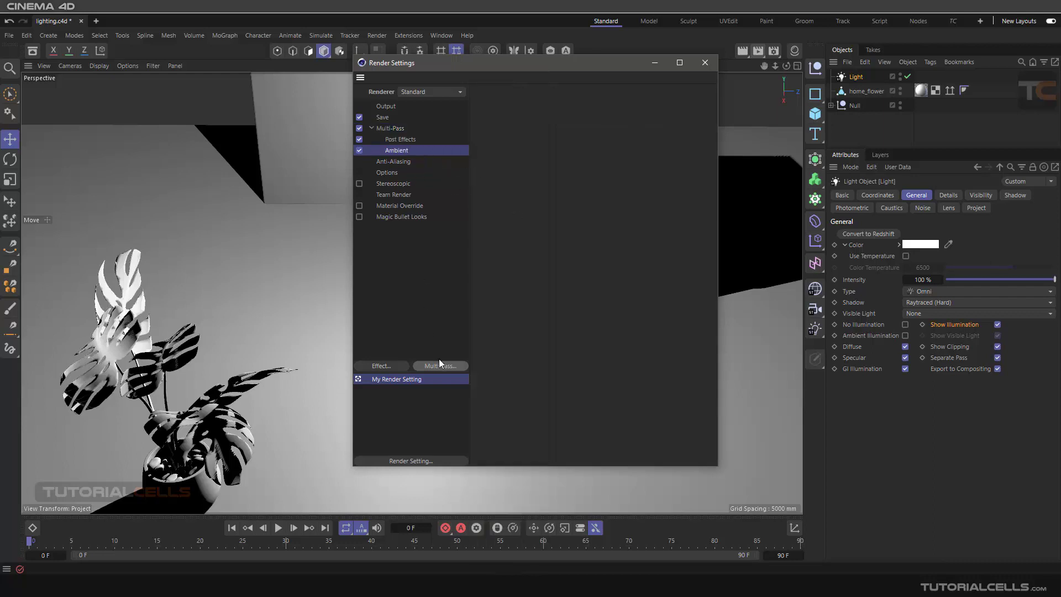
left_click(438, 365)
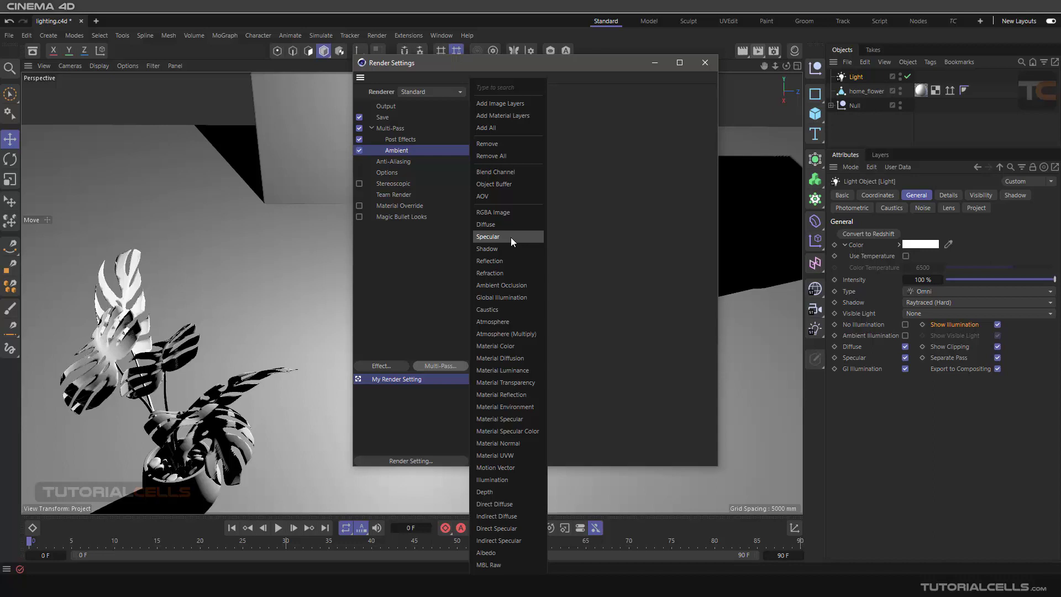
left_click(488, 236)
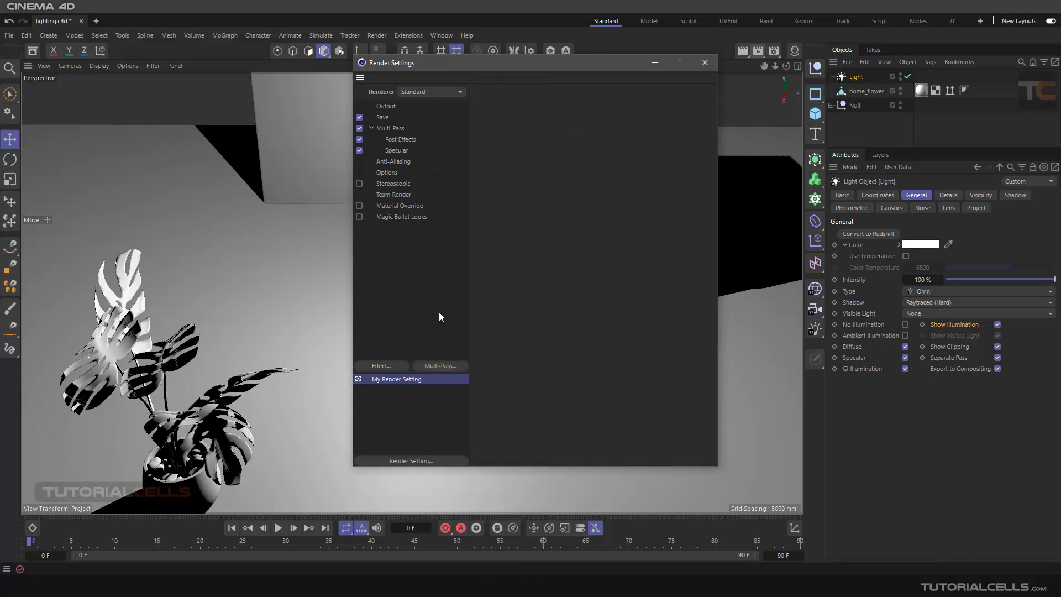
left_click(439, 365)
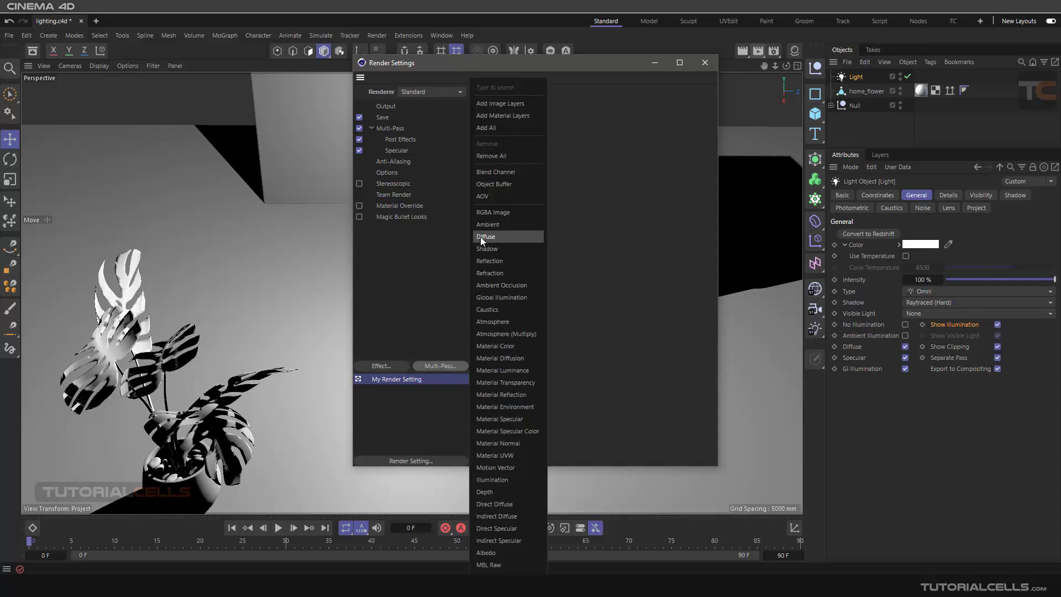
left_click(485, 238)
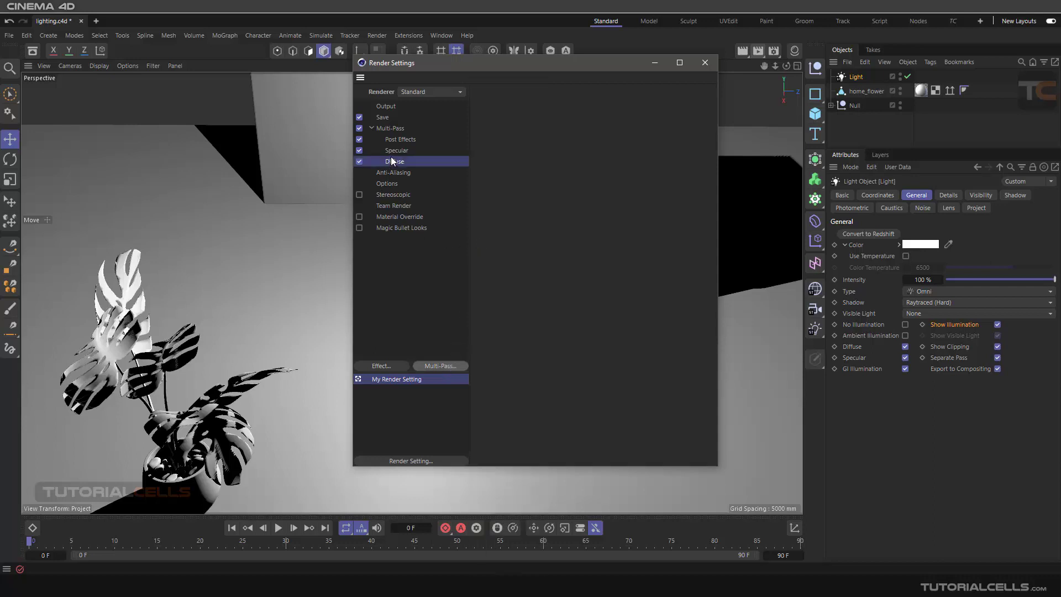
left_click(439, 366)
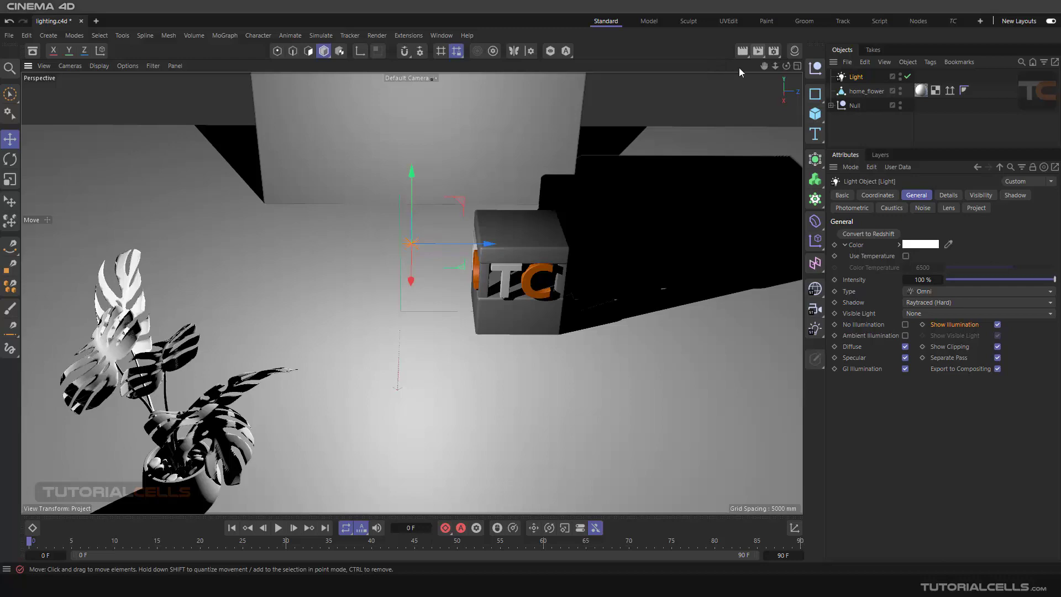
mouse_move(758, 51)
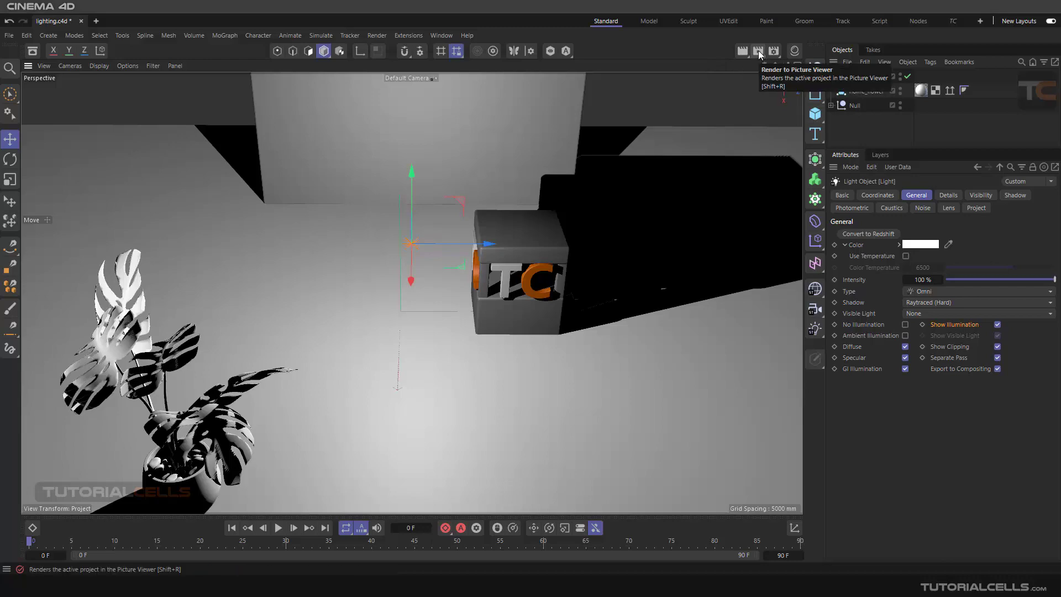
Render to Picture Viewer and confirm deleting the unsaved old render history
left_click(757, 51)
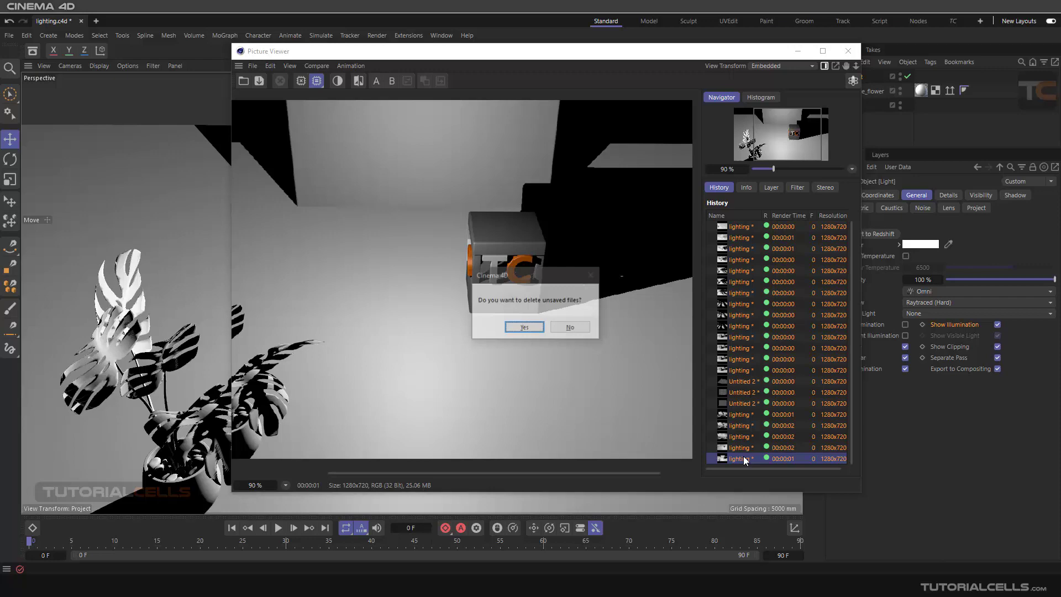
left_click(523, 327)
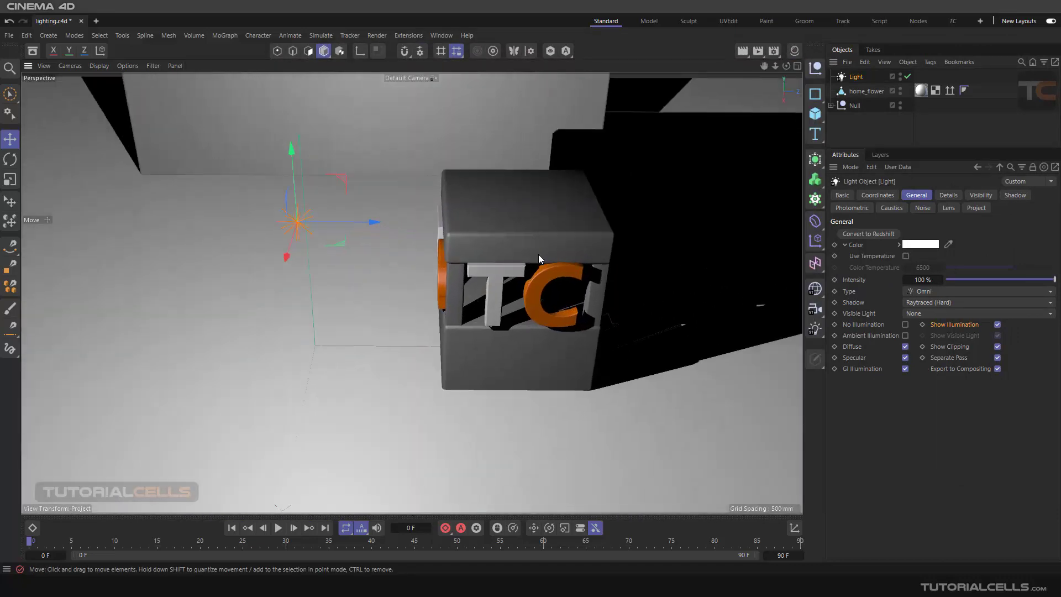
Frame the TC cube, render it enlarged, and show its individual passes
left_click_drag(538, 259, 457, 250)
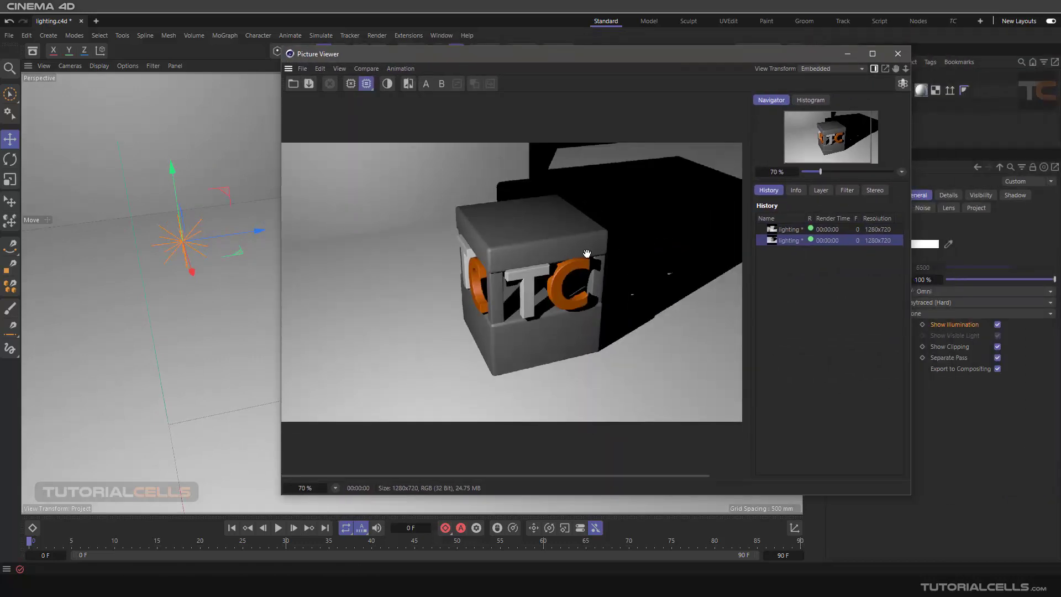
left_click_drag(811, 171, 823, 171)
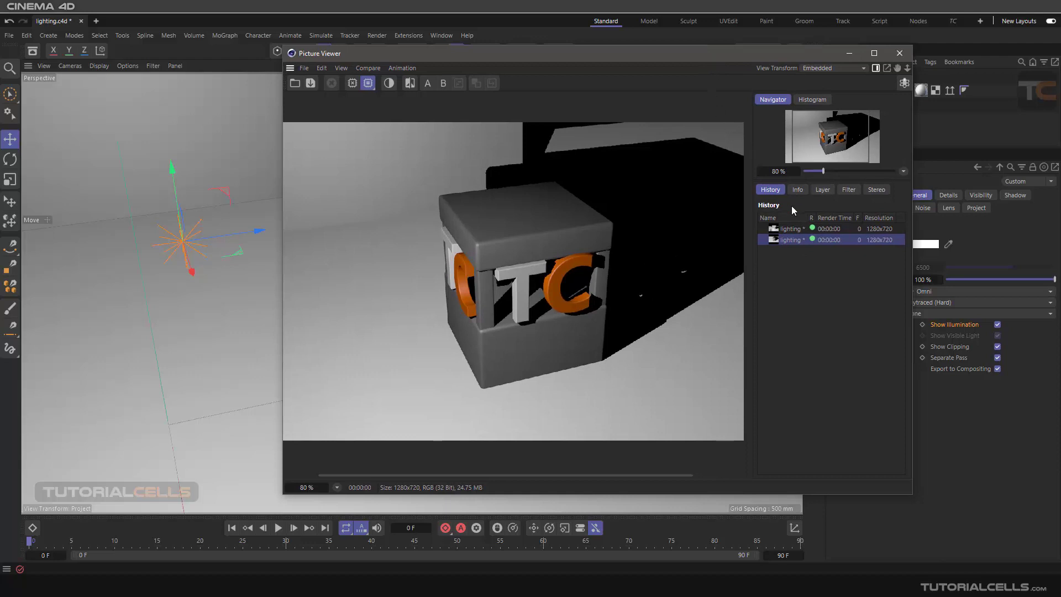
left_click(822, 190)
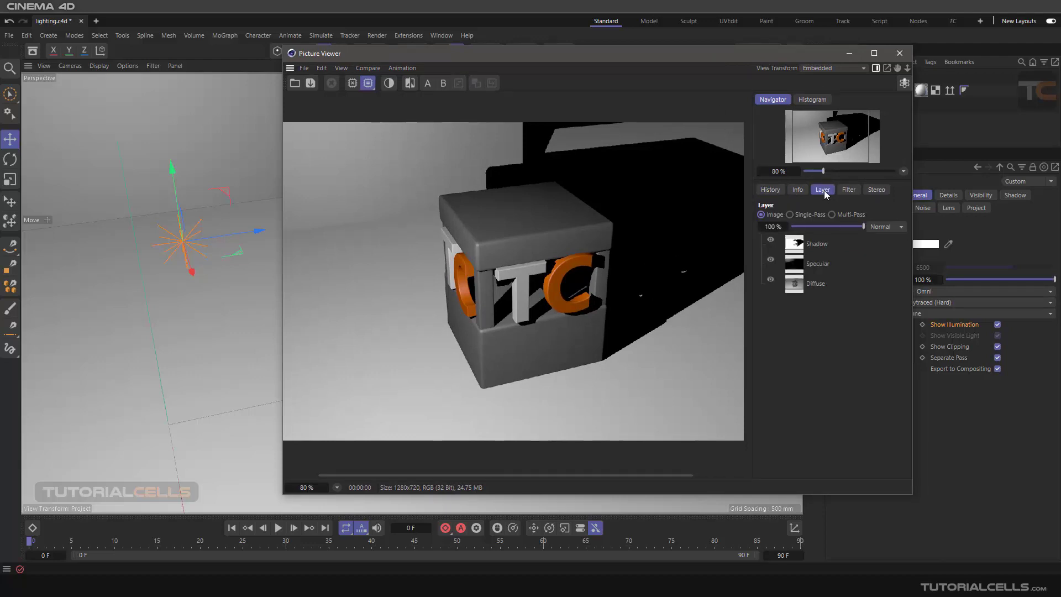
mouse_move(817, 248)
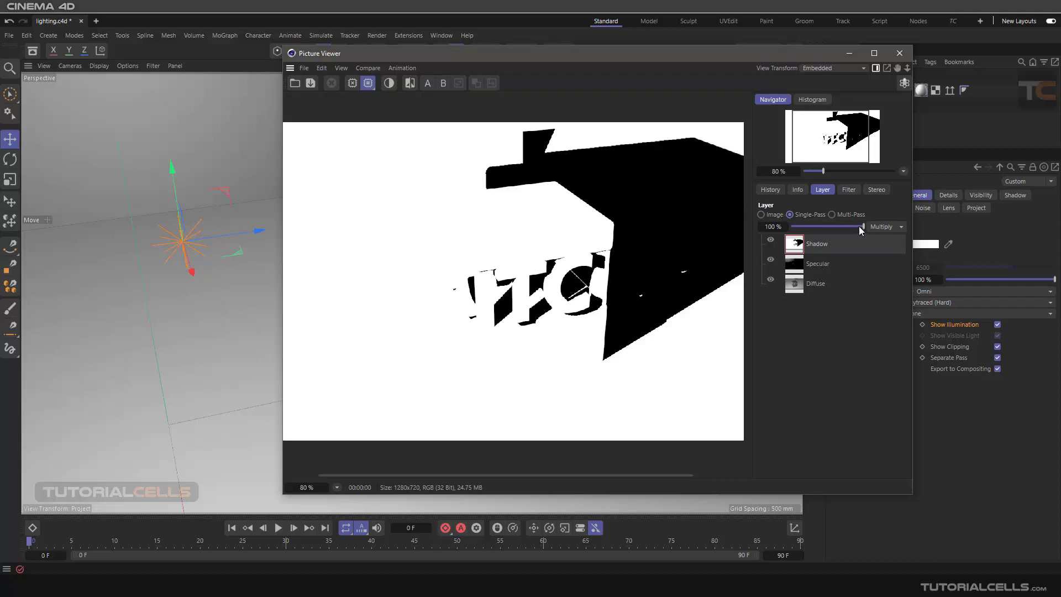
Adjust the Multiply Shadow layer's opacity slider, then view the combined image
left_click_drag(863, 226, 829, 226)
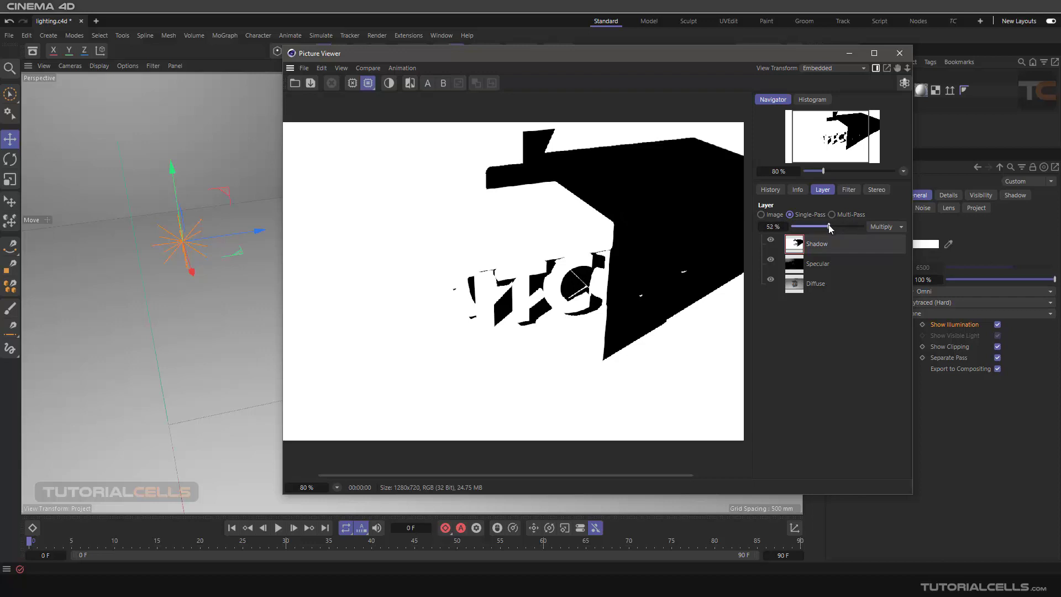
left_click_drag(828, 227, 864, 227)
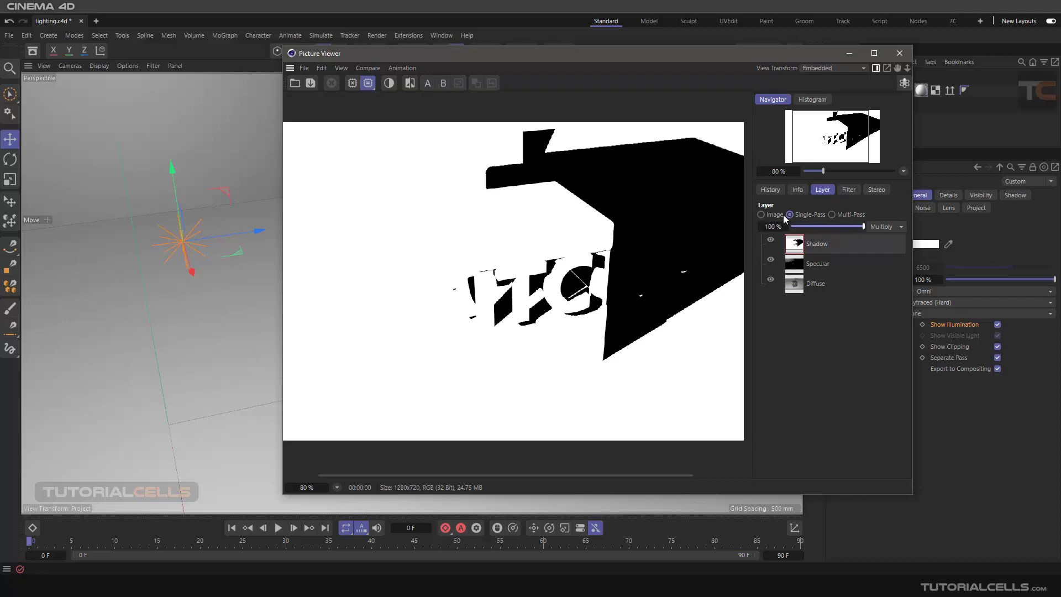
left_click(760, 214)
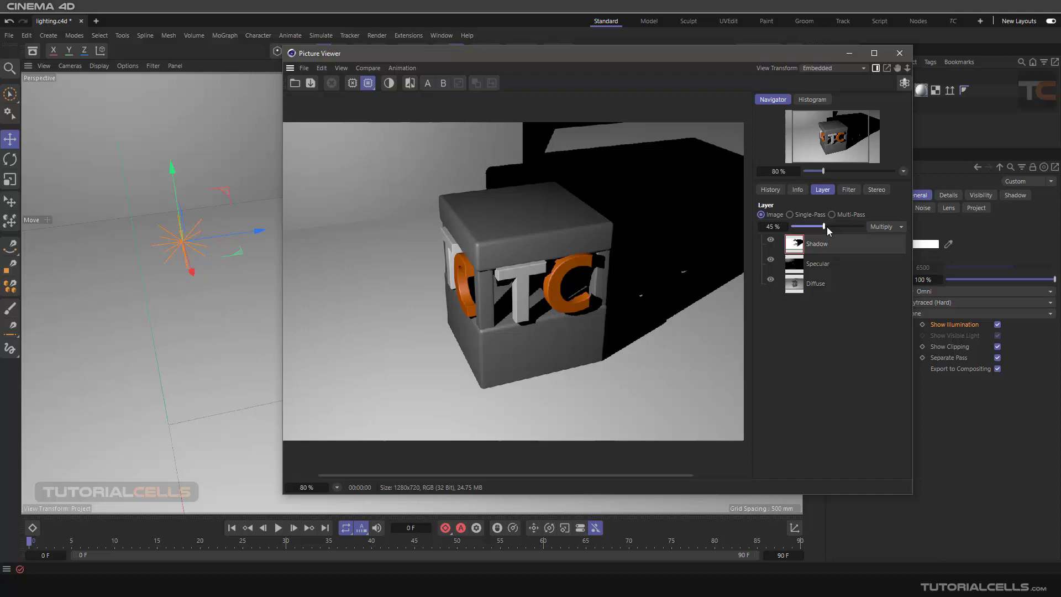
In the multi-pass composite, fade the Shadow pass opacity progressively lower
left_click(832, 215)
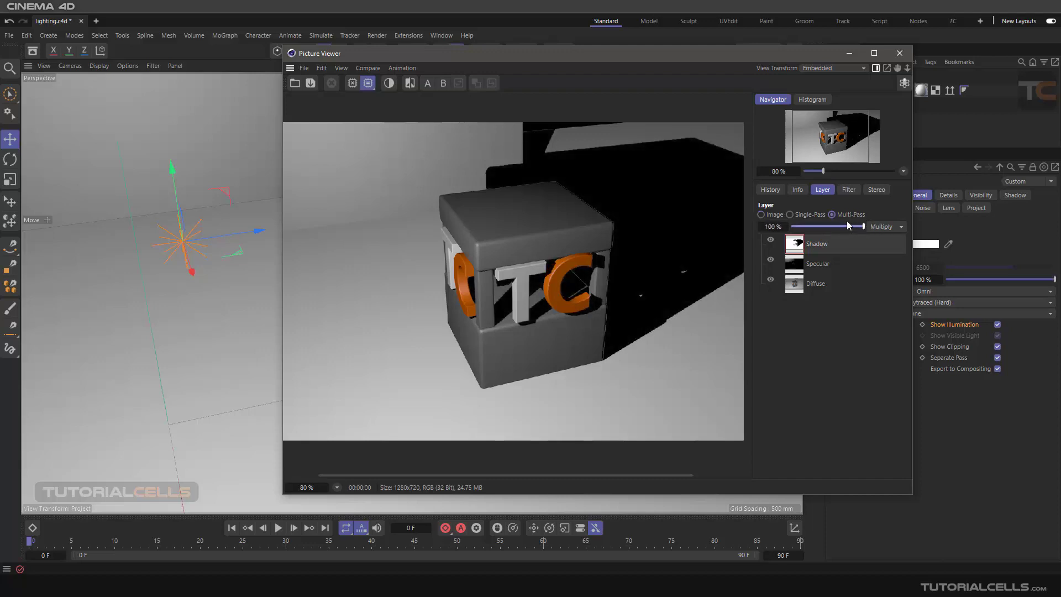
left_click_drag(856, 226, 851, 226)
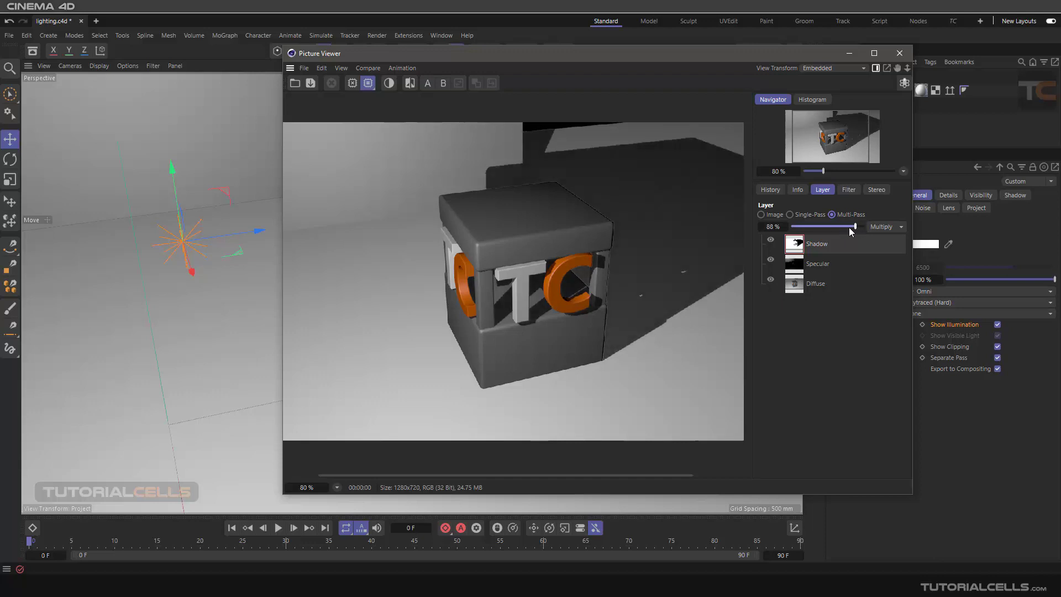
left_click_drag(851, 226, 826, 226)
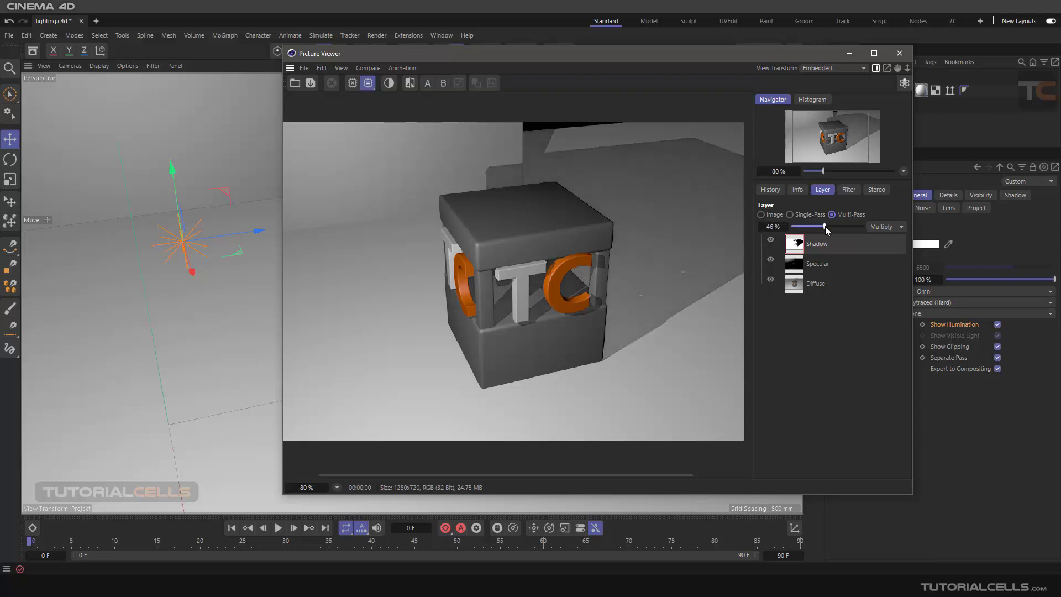
left_click_drag(825, 227, 820, 227)
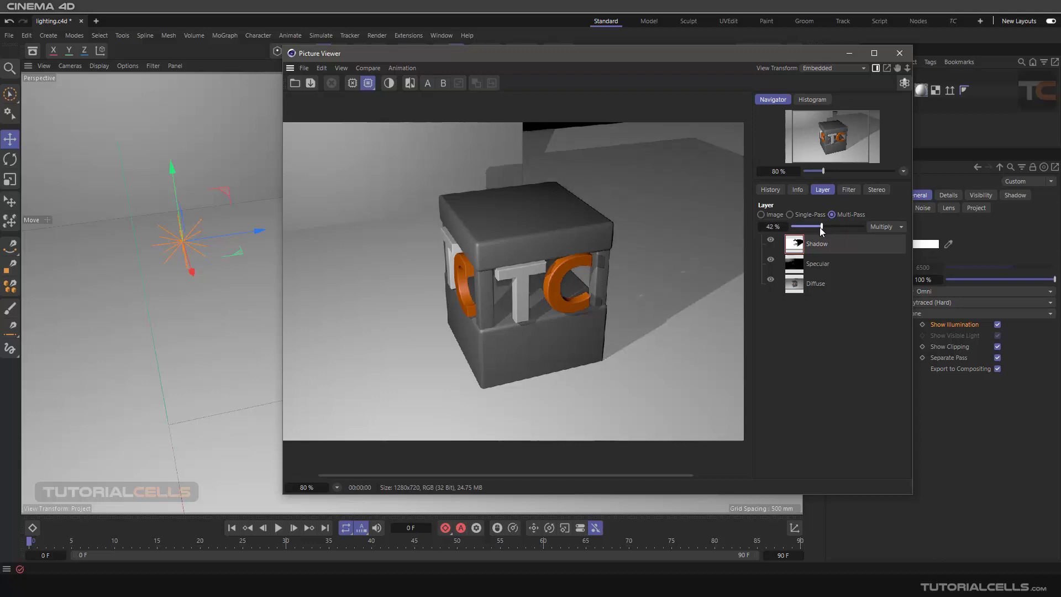
Restore the Additive Specular pass to 100% opacity and view it alone
left_click_drag(820, 227, 863, 226)
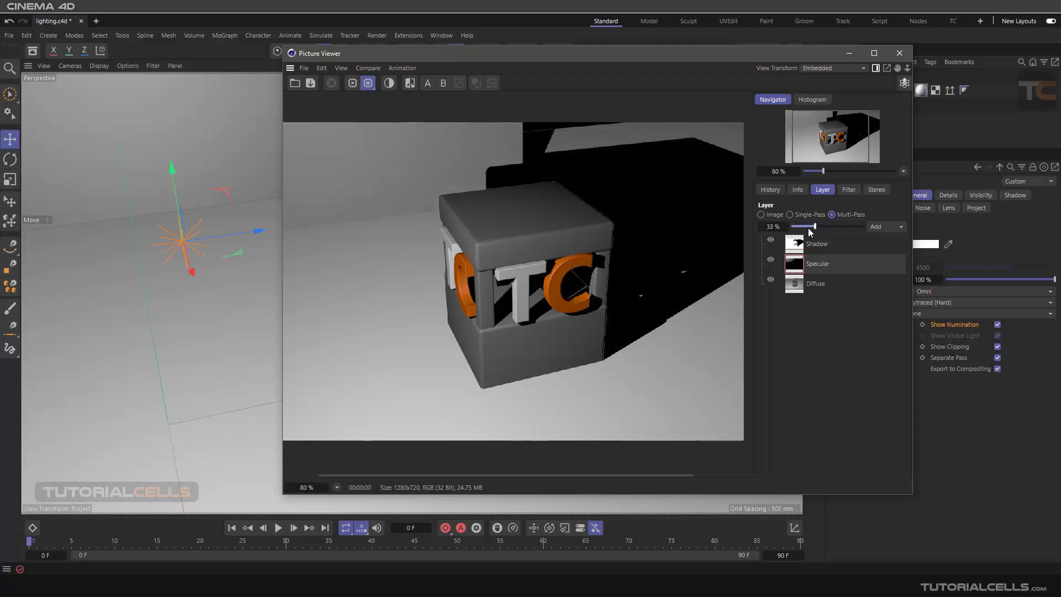
left_click_drag(804, 227, 861, 227)
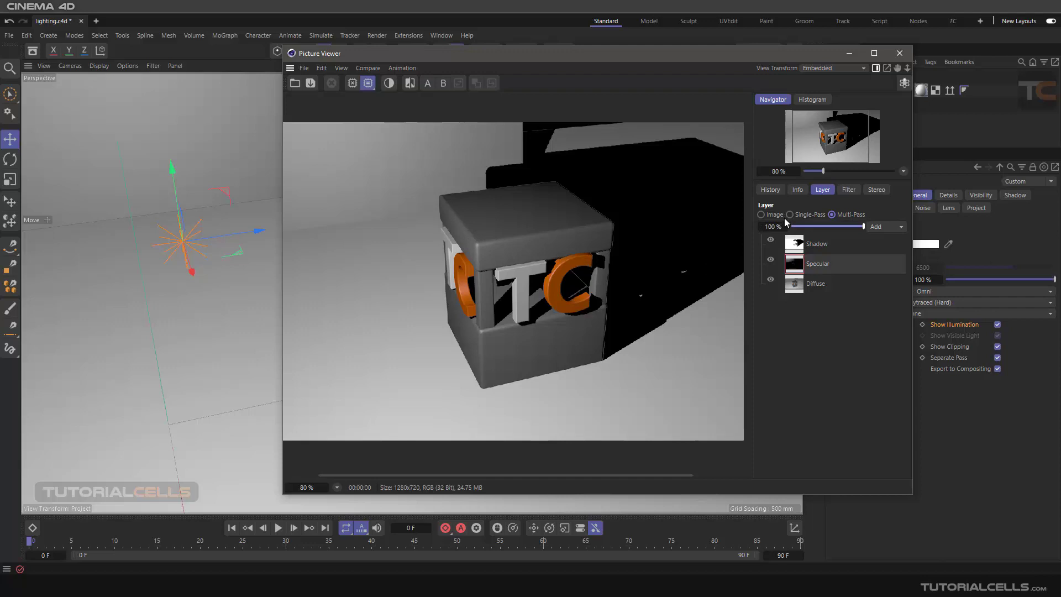
left_click(761, 215)
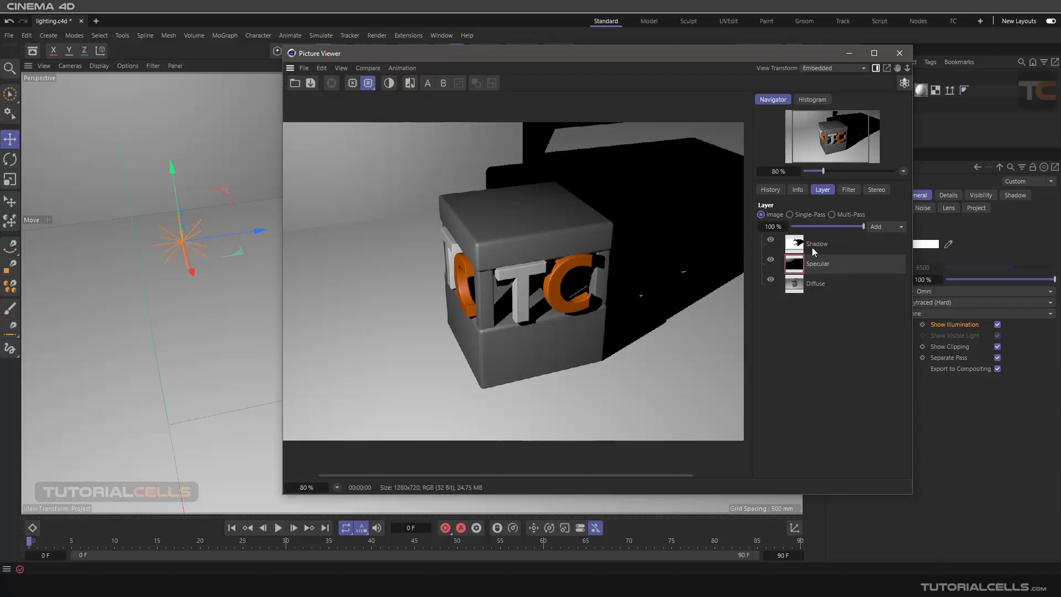
left_click(816, 283)
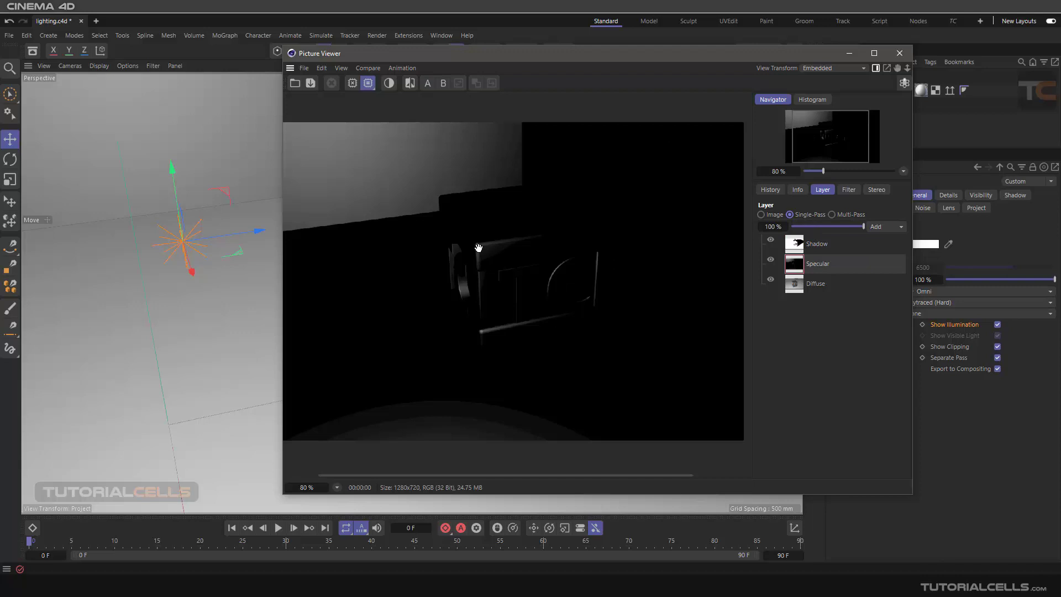
mouse_move(478, 254)
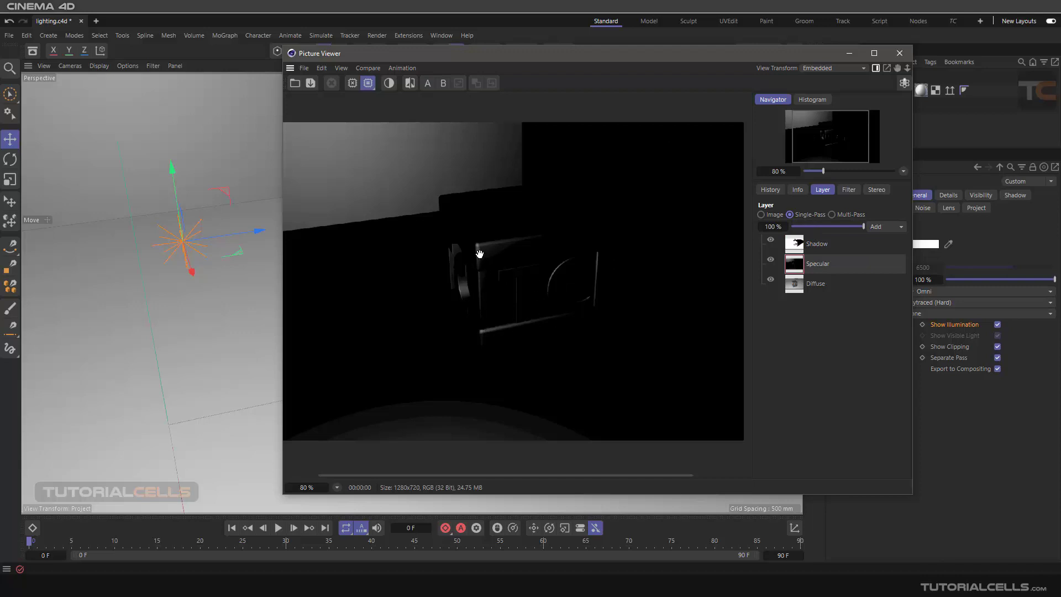
Switch Picture Viewer back to the multi-pass composite of all layers
left_click(816, 283)
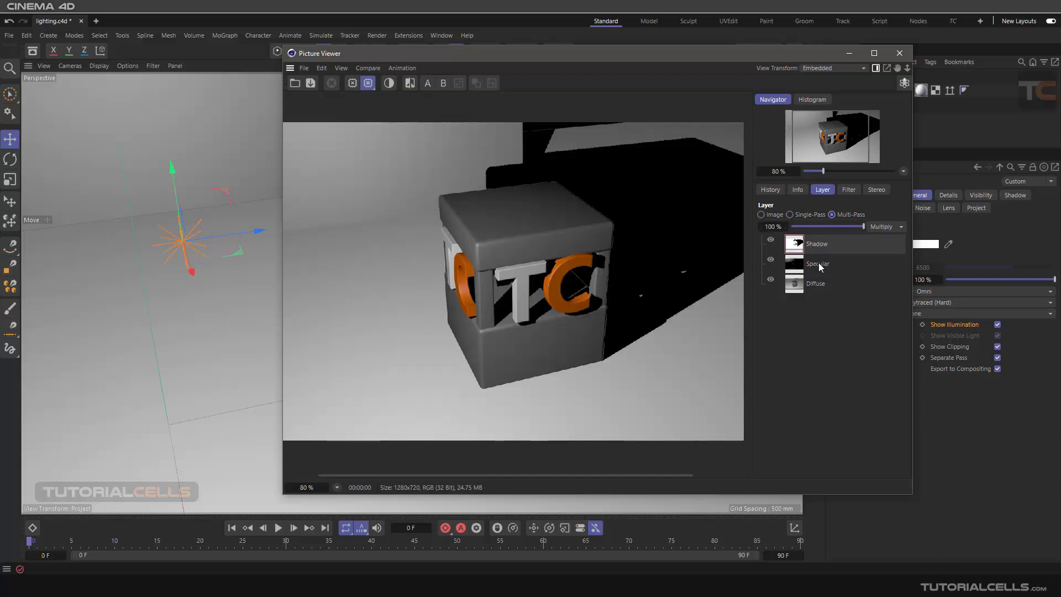
left_click(816, 283)
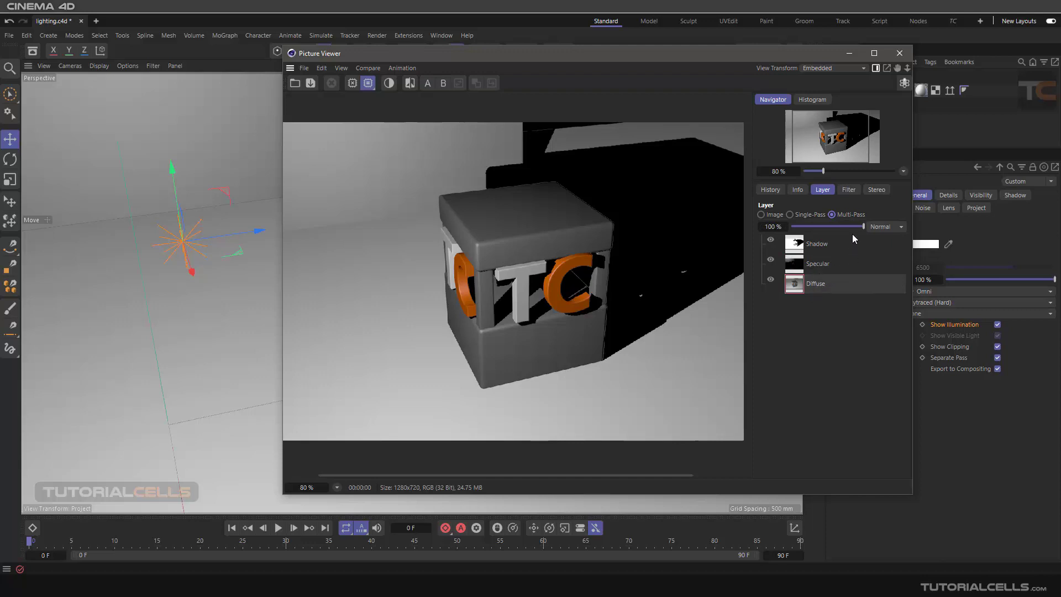
left_click_drag(865, 226, 863, 226)
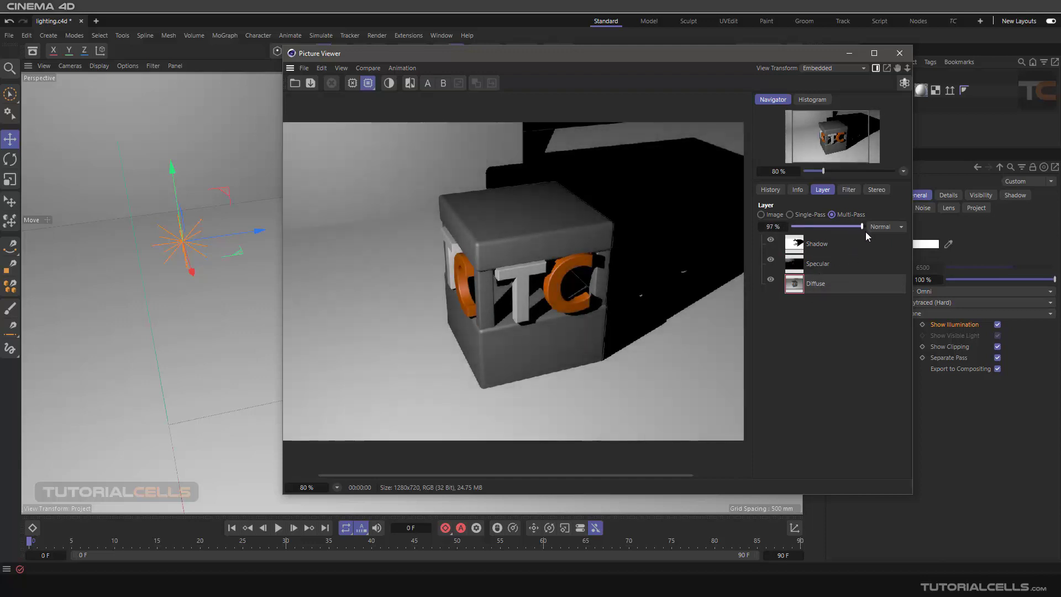
left_click_drag(855, 226, 865, 226)
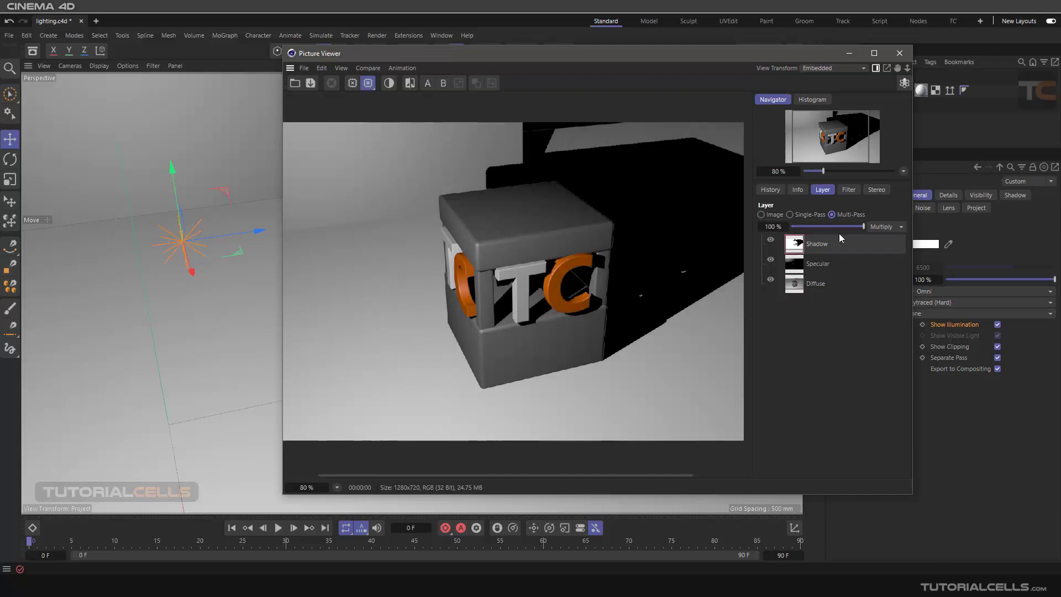
left_click_drag(825, 226, 862, 226)
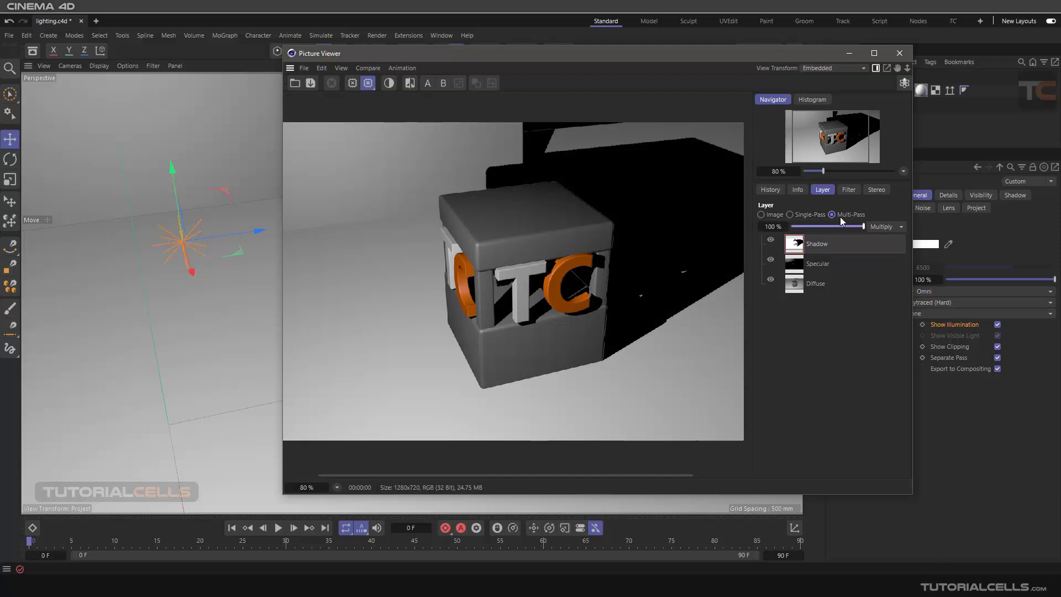
left_click(760, 214)
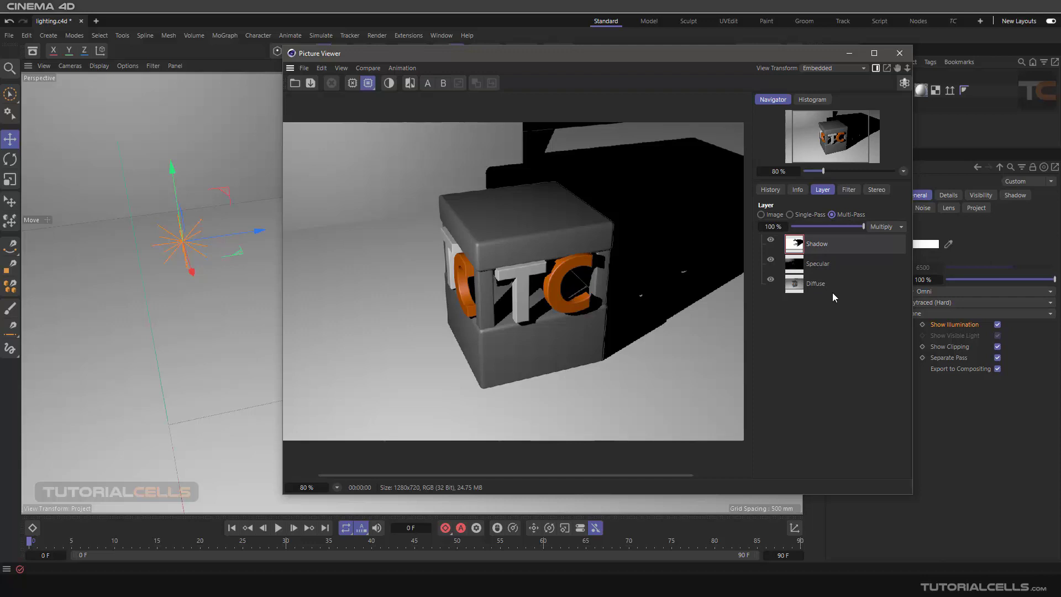
mouse_move(770, 259)
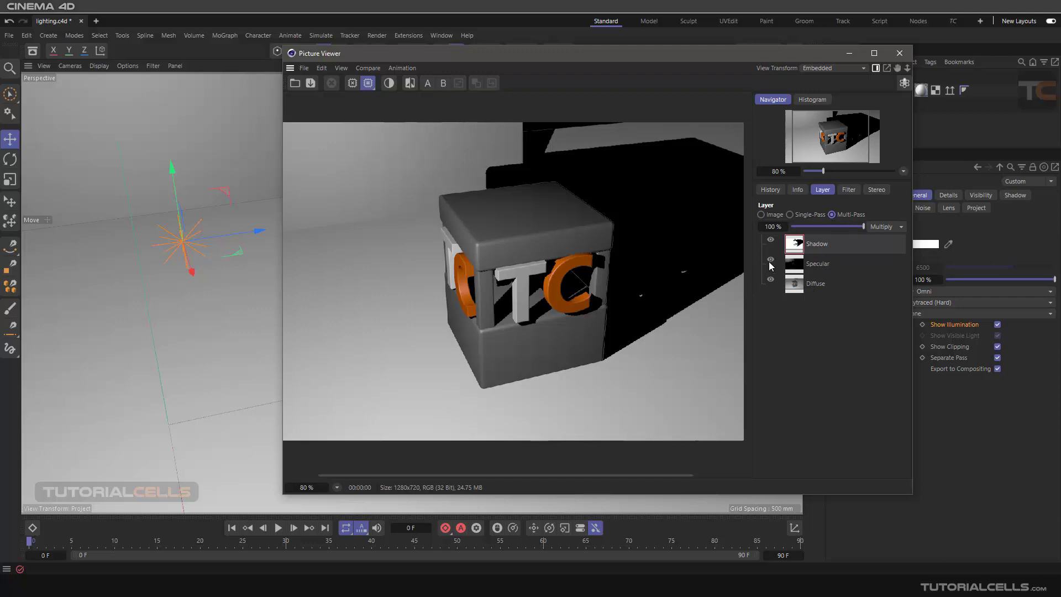
left_click(769, 277)
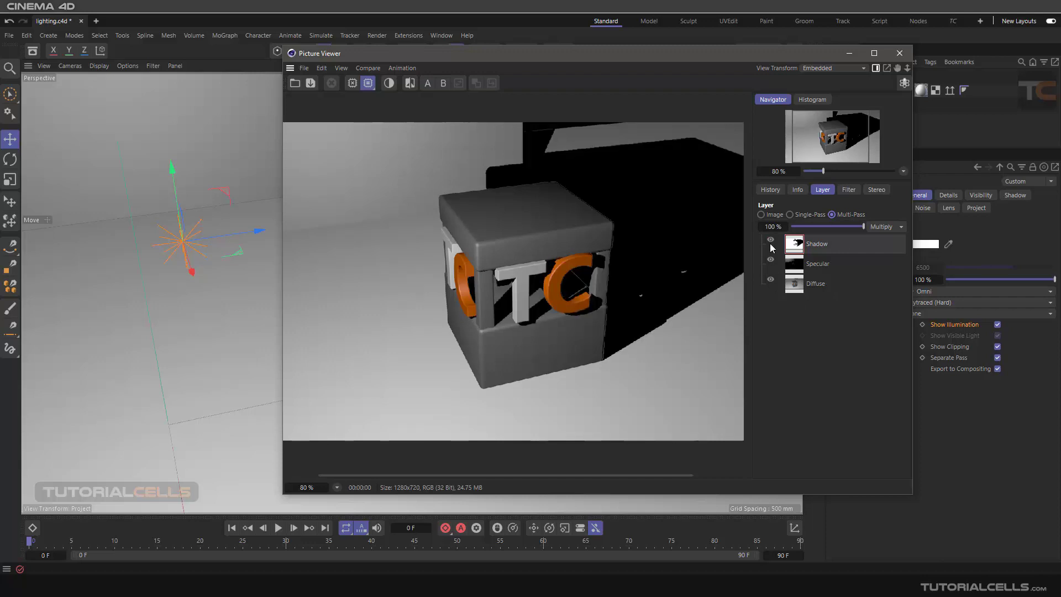
mouse_move(792, 201)
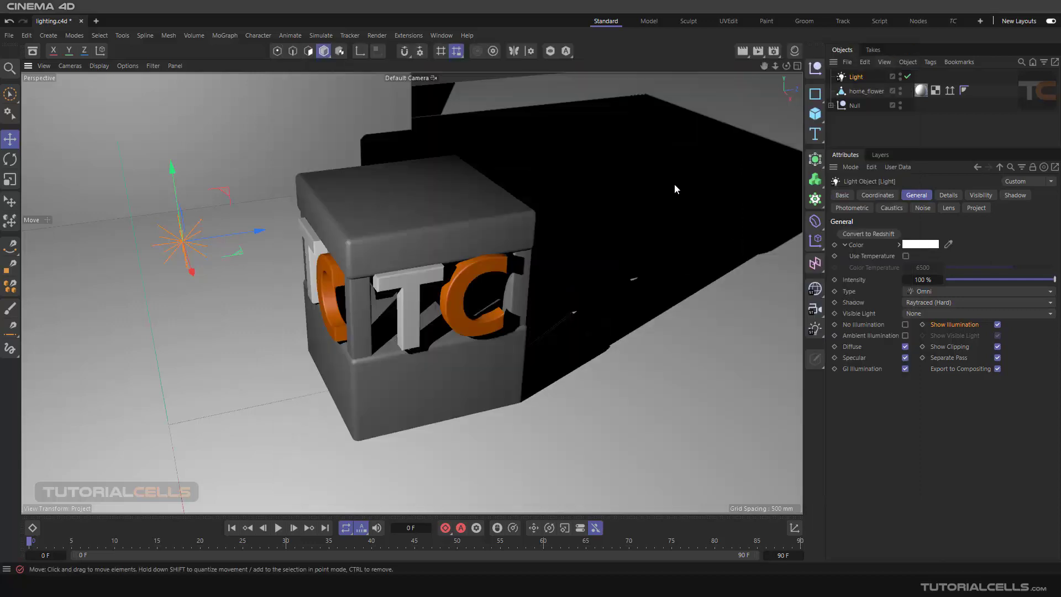
mouse_move(615, 247)
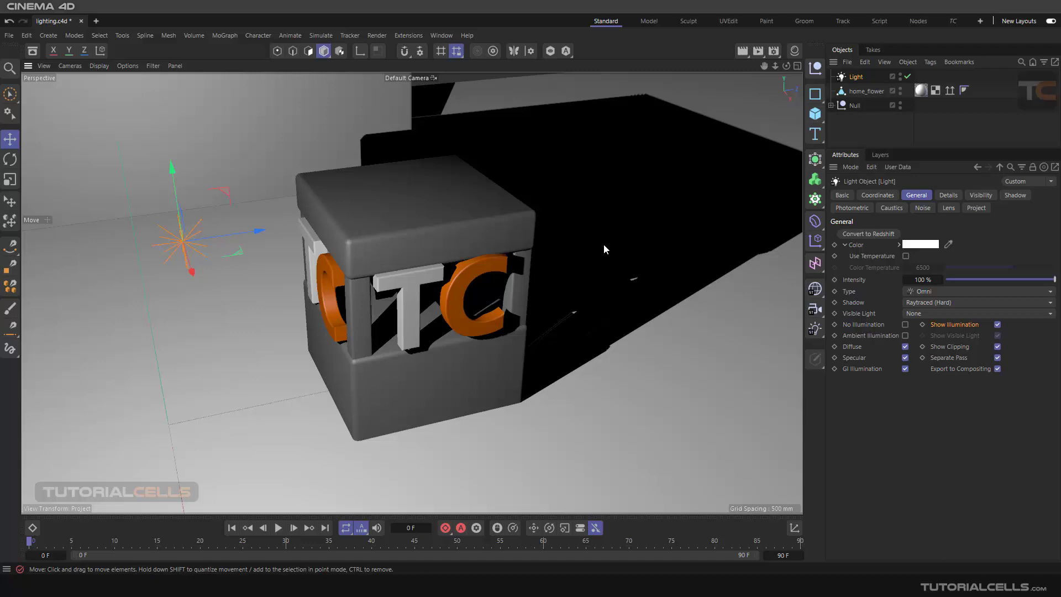
mouse_move(932, 376)
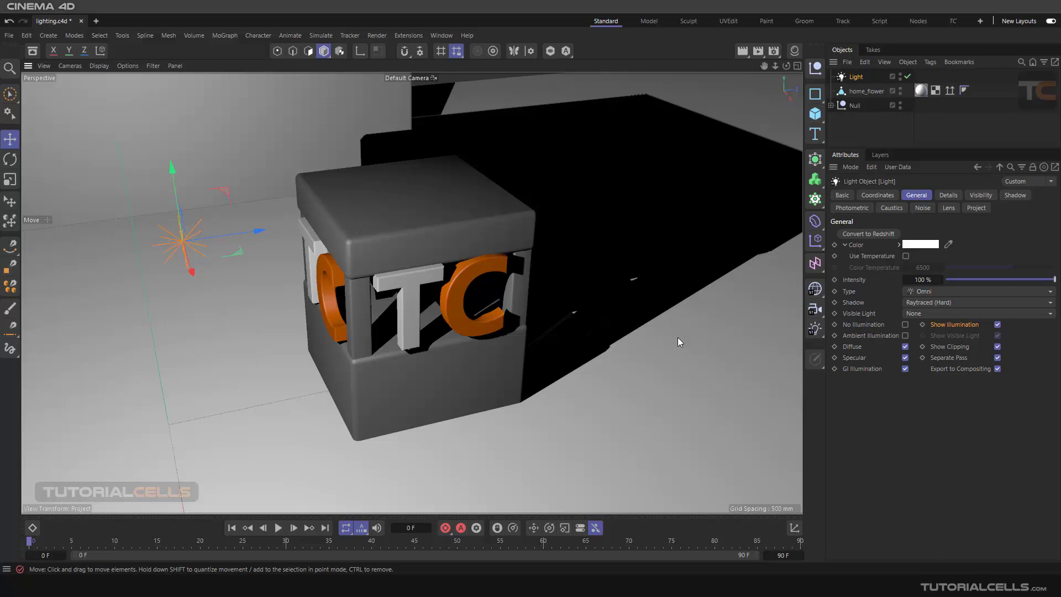
mouse_move(626, 373)
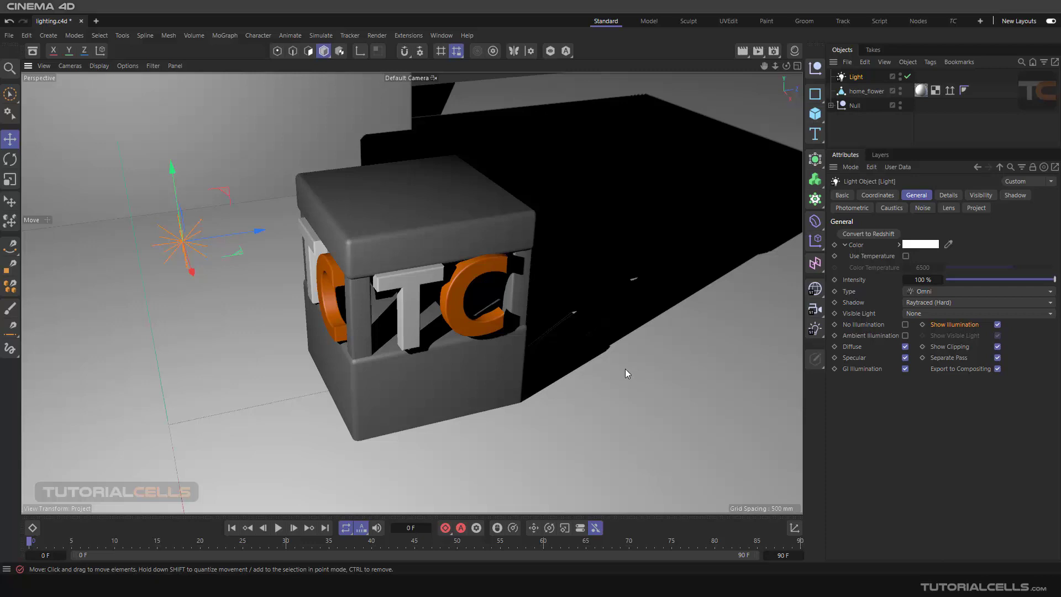
mouse_move(623, 370)
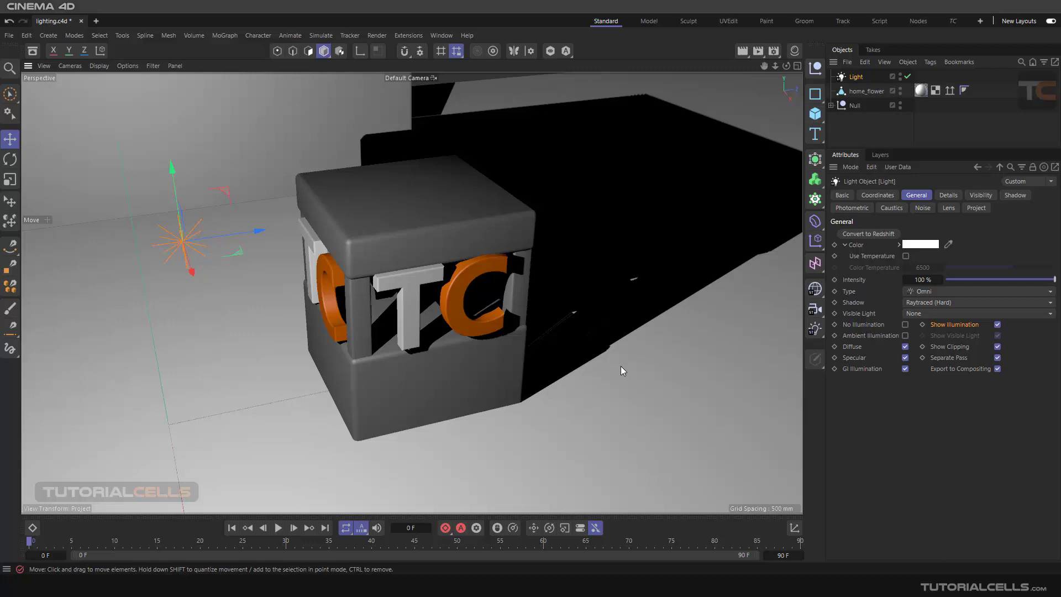